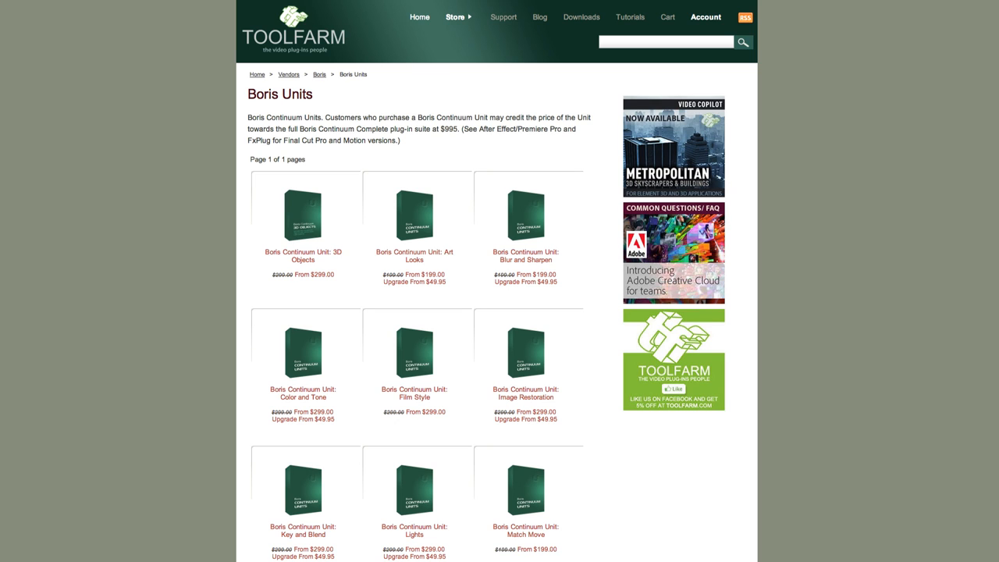
Scroll through the Boris Units store page and the Free Live Training blog post.
scroll(down, 3)
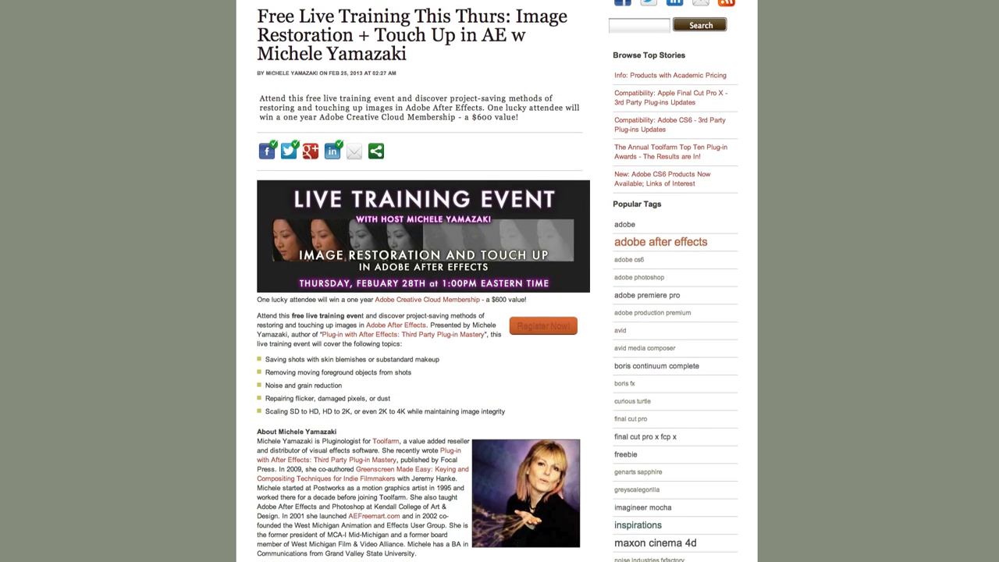
scroll(down, 3)
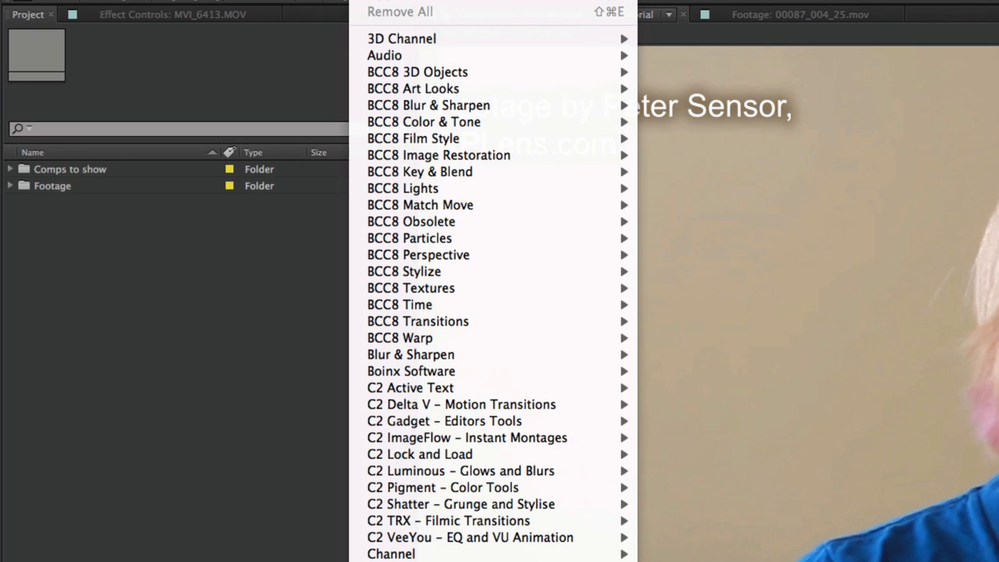
mouse_move(412, 137)
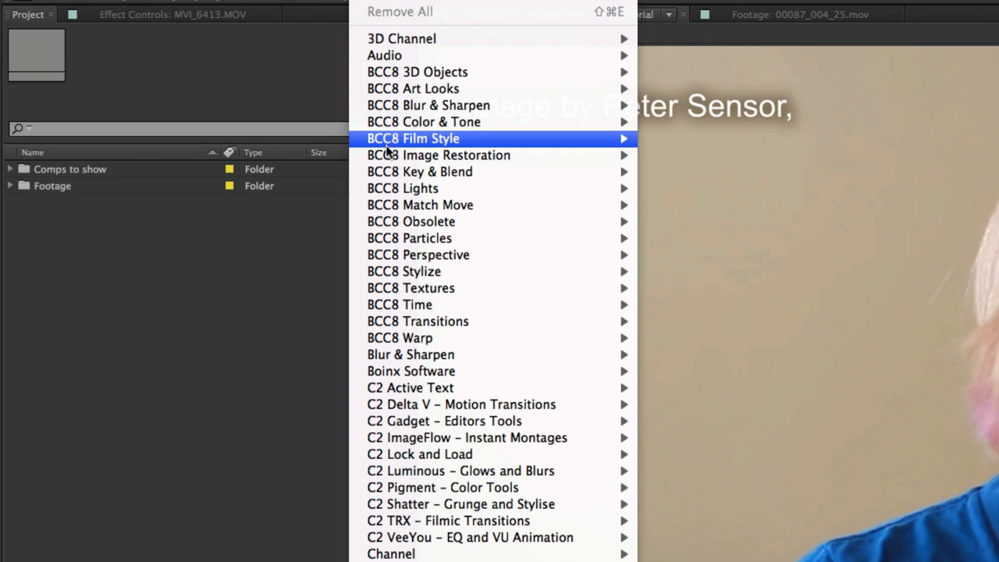
mouse_move(439, 155)
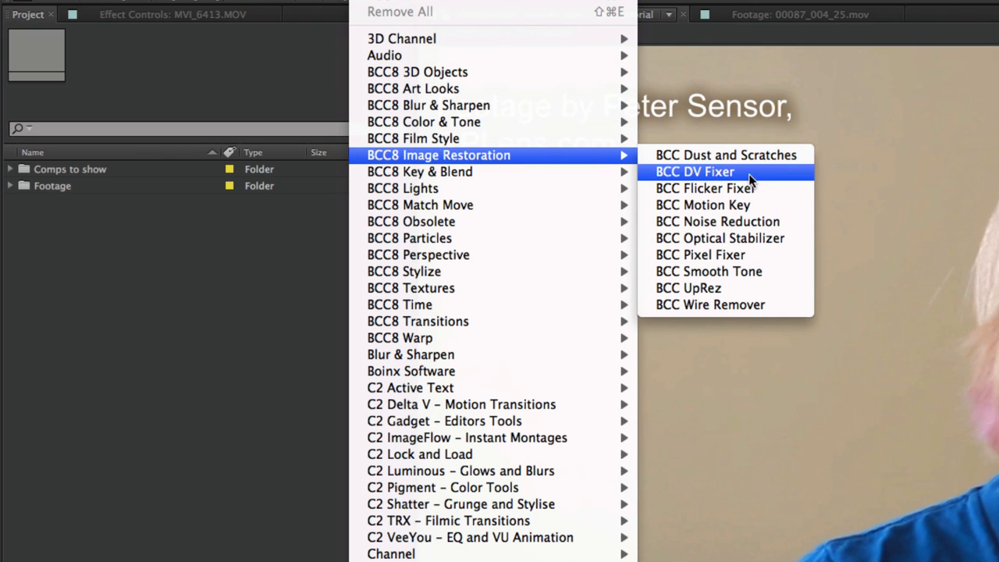
mouse_move(700, 255)
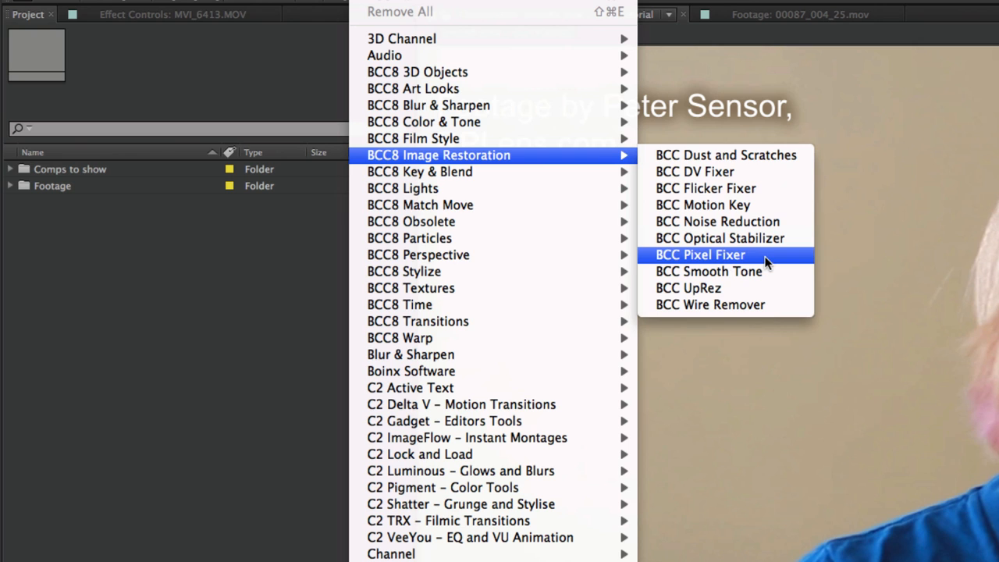
mouse_move(708, 271)
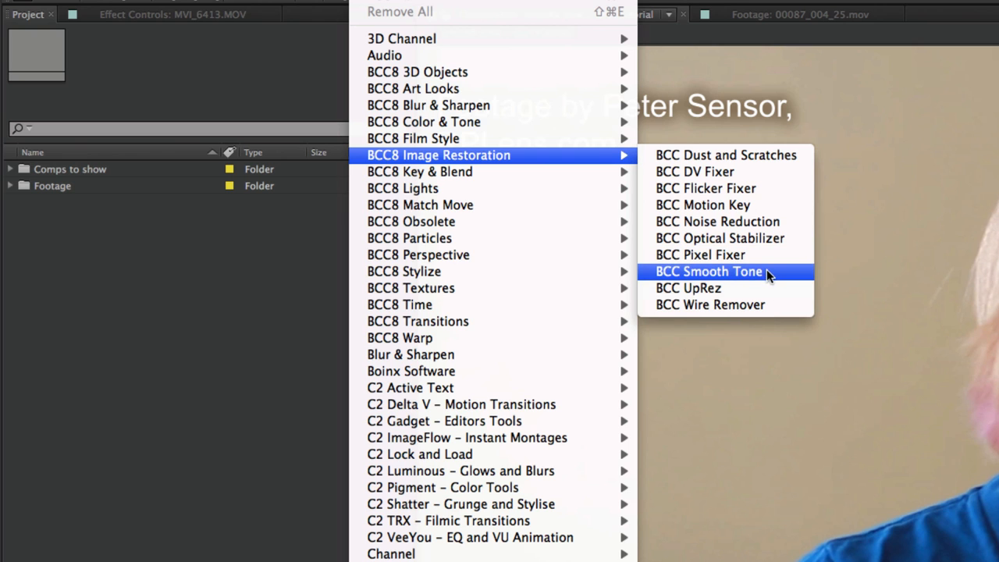
Apply BCC Smooth Tone from the BCC8 Image Restoration category to the shirt footage.
click(709, 272)
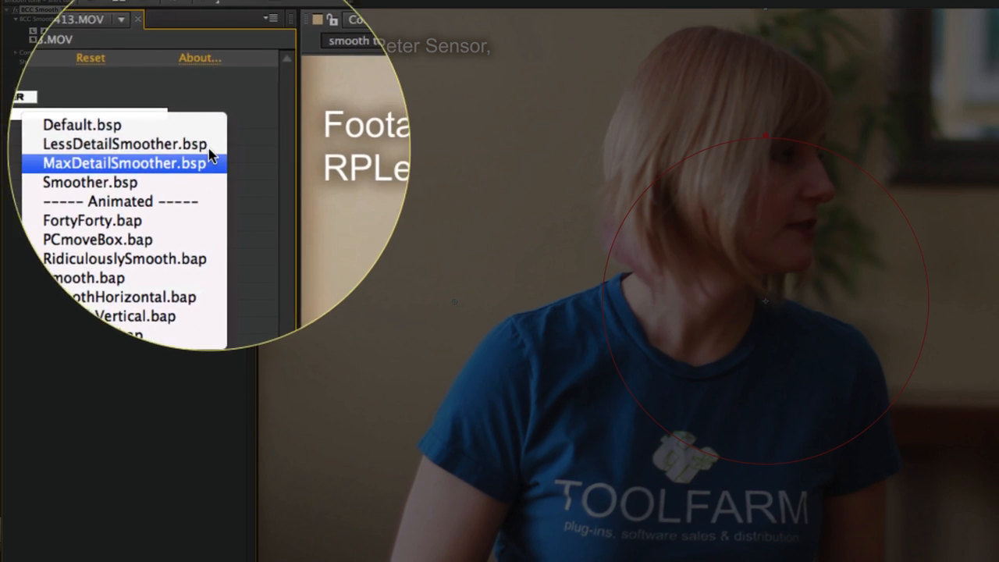
Load the LessDetailSmoother preset, set Radius X to 6.6 and Iterations to 2.
click(122, 144)
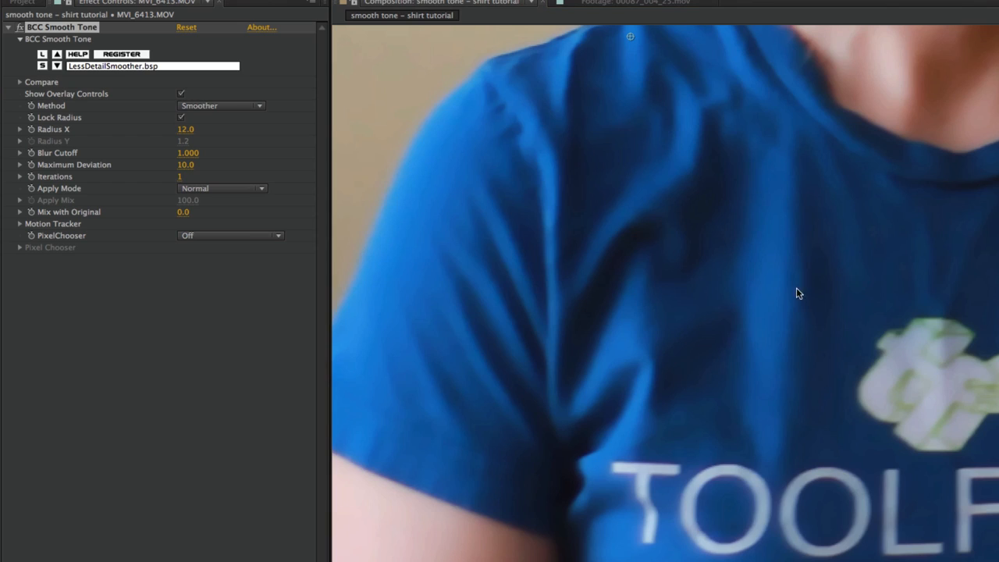
mouse_move(935, 497)
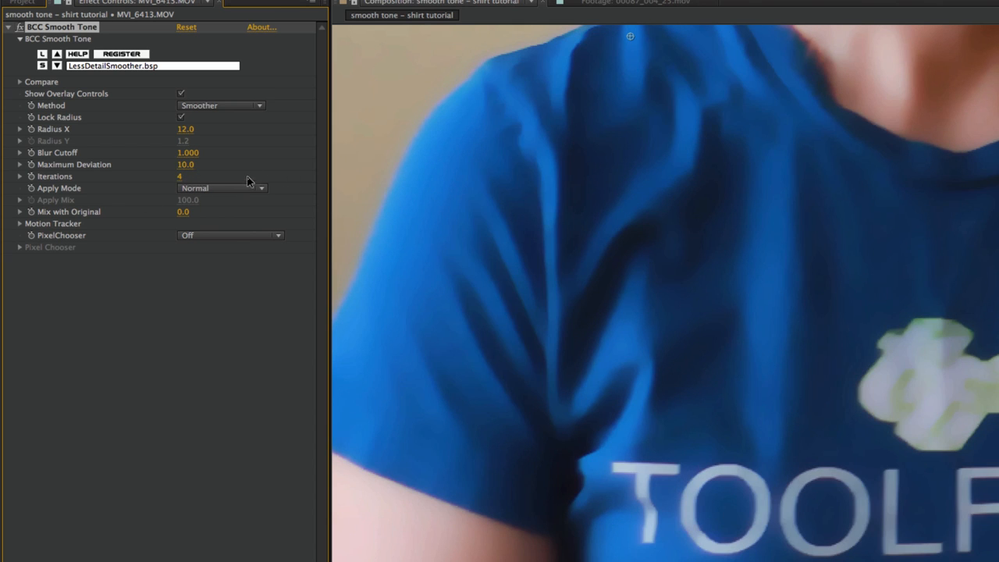
mouse_move(508, 412)
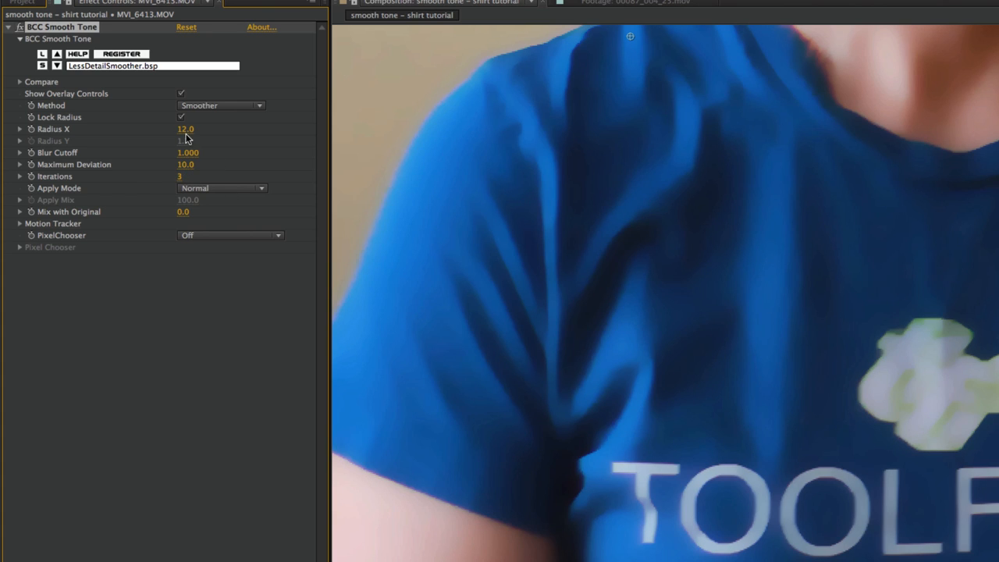
drag(186, 128, 186, 128)
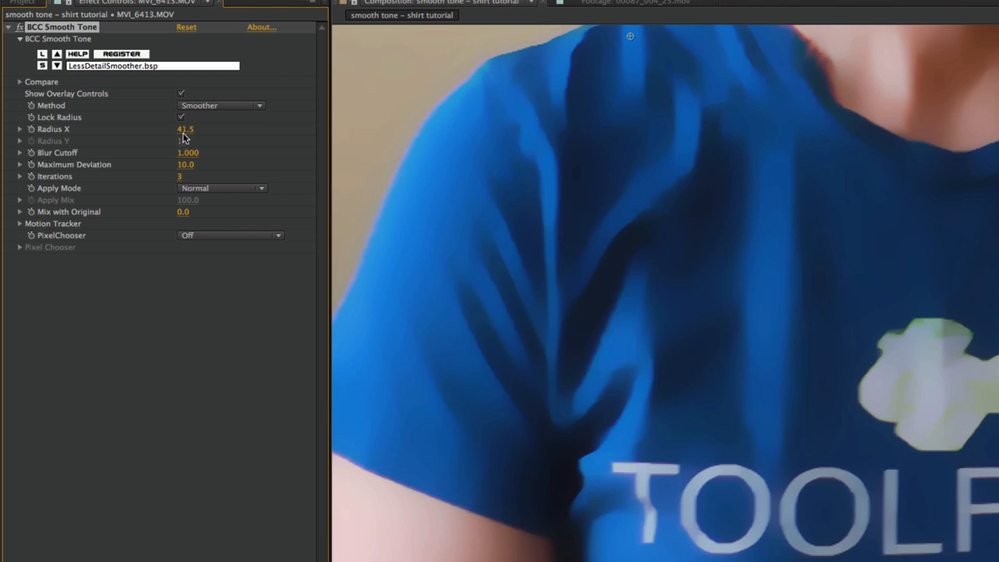
drag(188, 128, 174, 128)
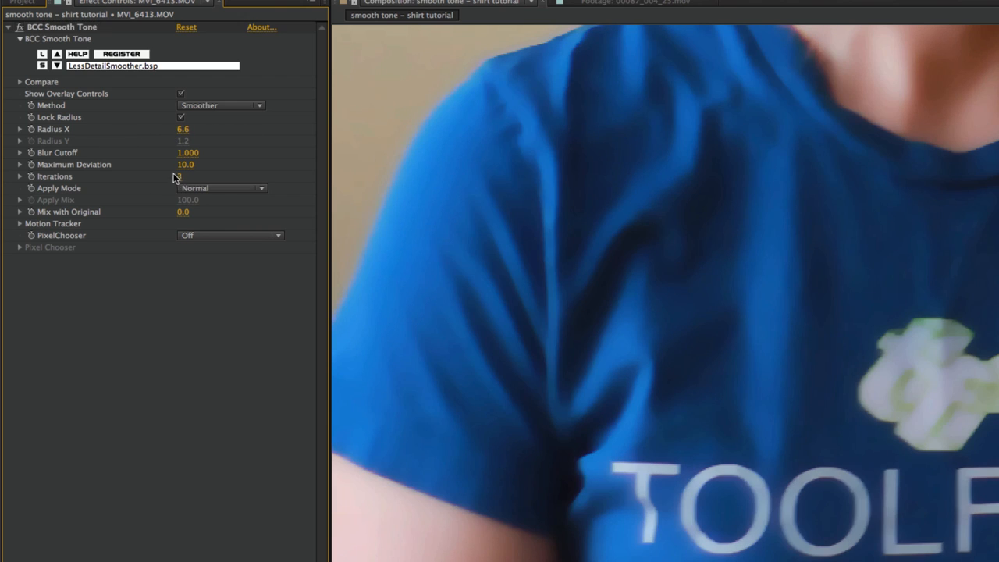
double_click(191, 176)
text(2)
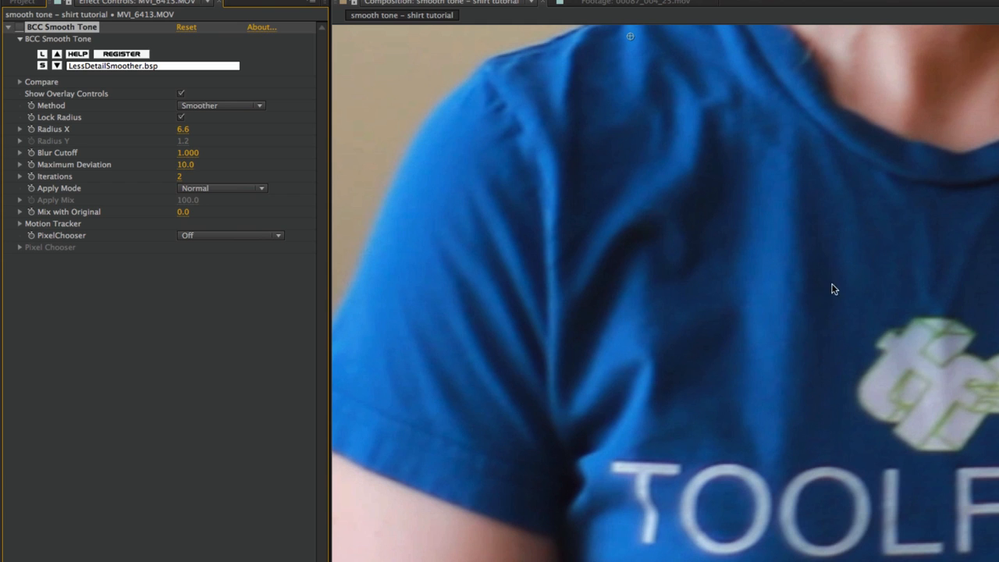
mouse_move(924, 275)
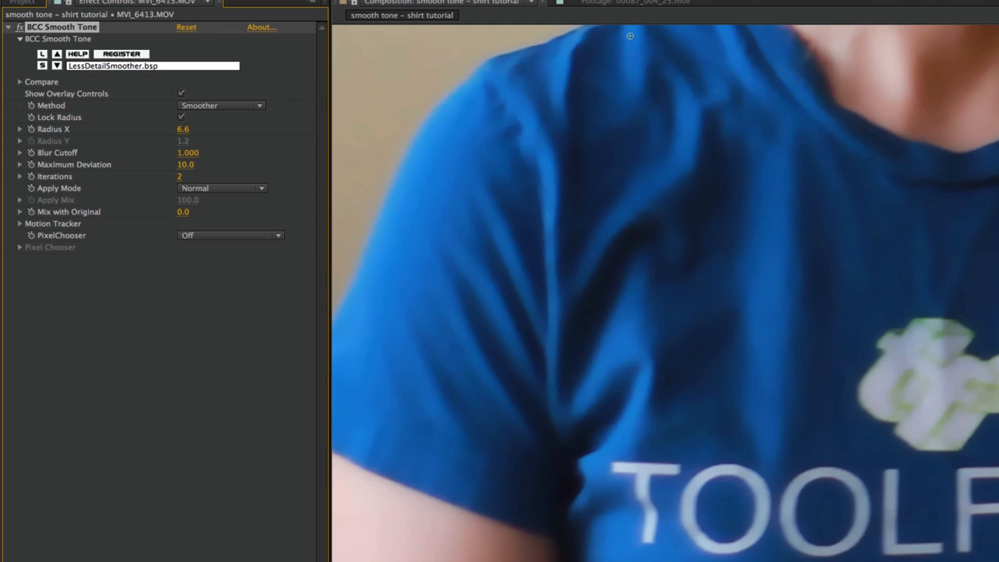
mouse_move(963, 418)
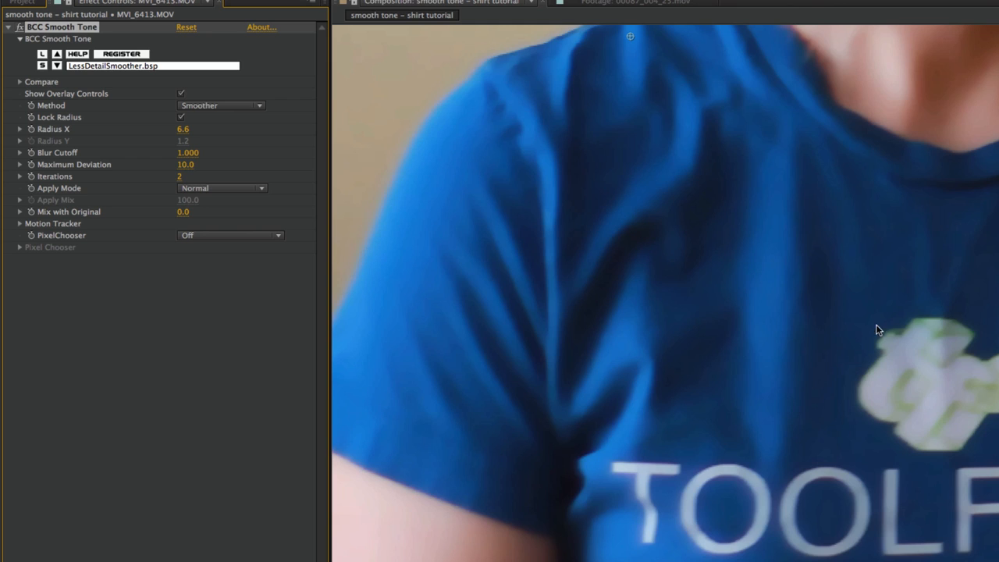
mouse_move(222, 237)
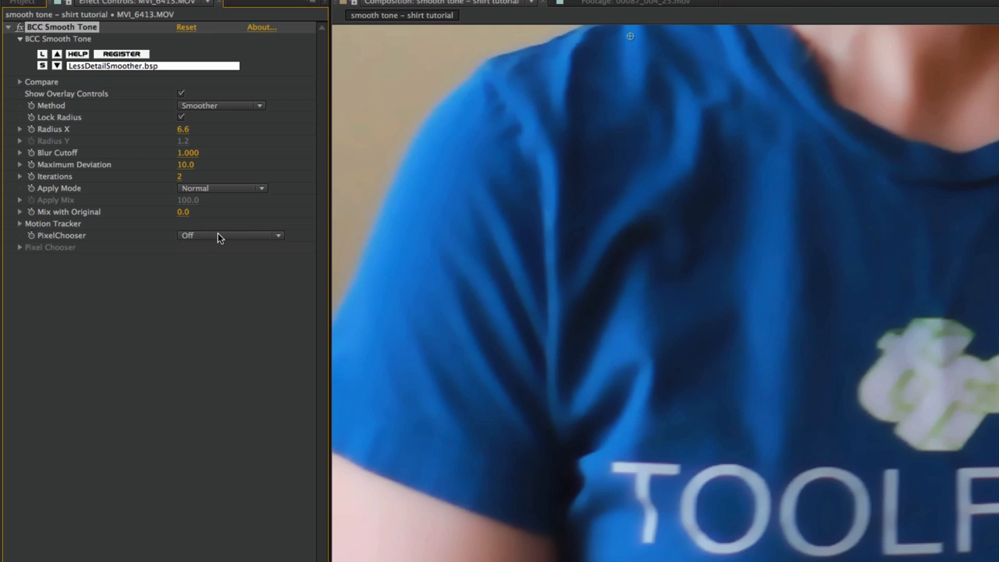
Switch Pixel Chooser to On and reveal its settings.
click(231, 234)
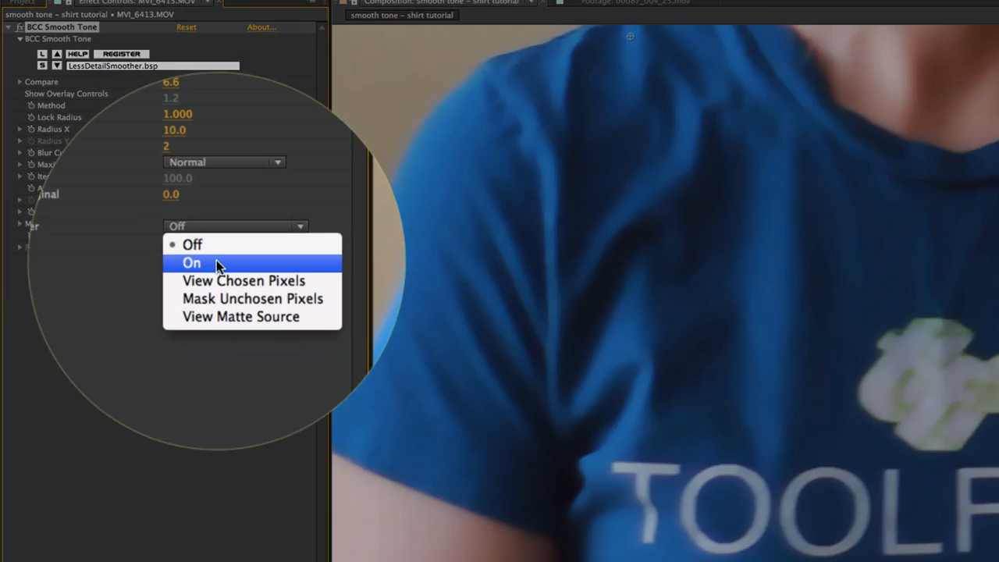
click(191, 262)
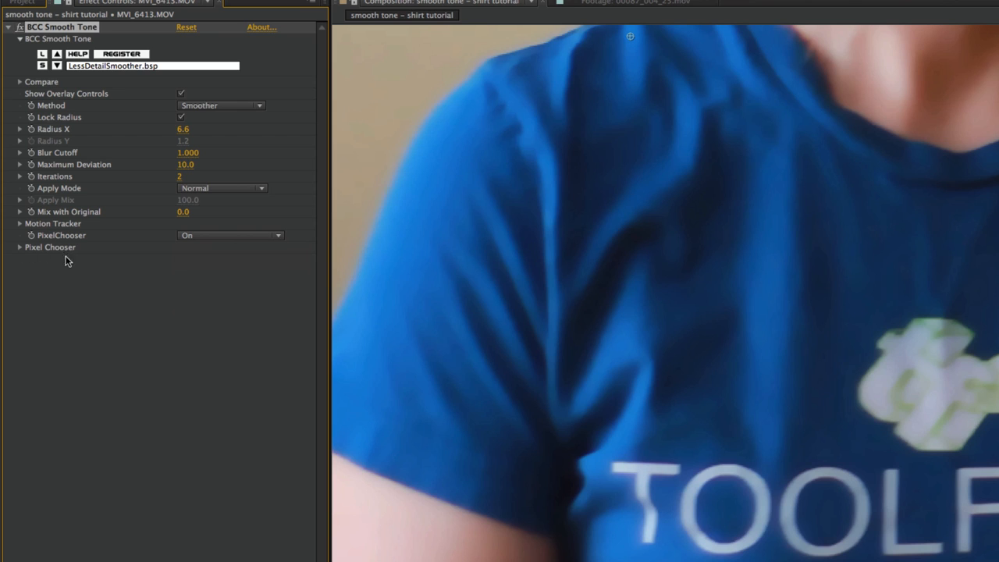
click(19, 246)
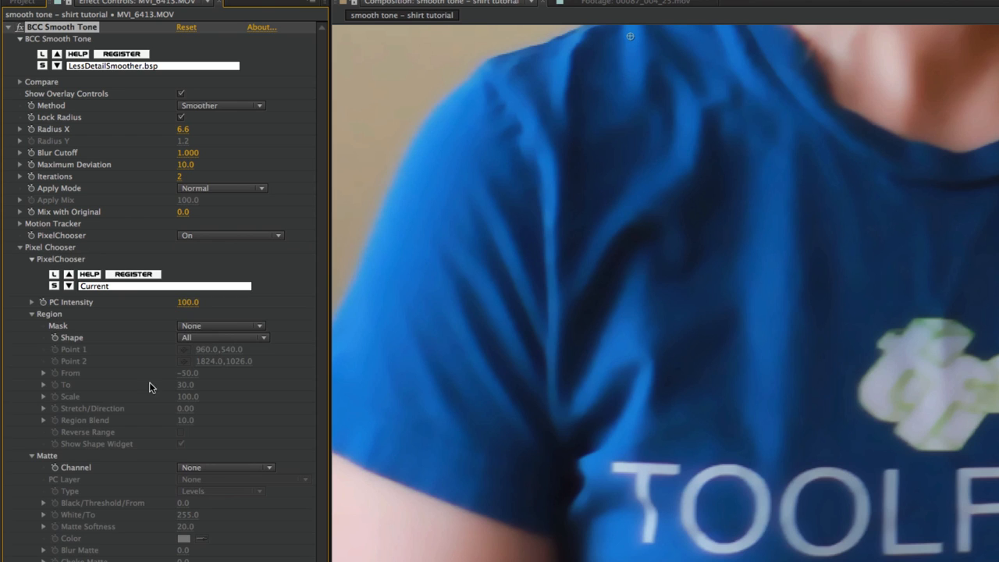
mouse_move(37, 334)
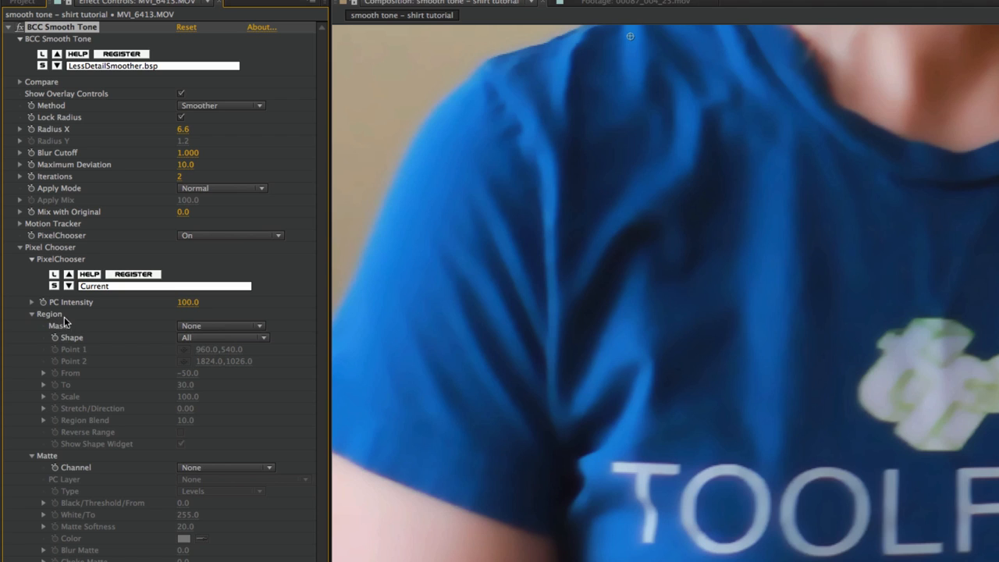
mouse_move(69, 474)
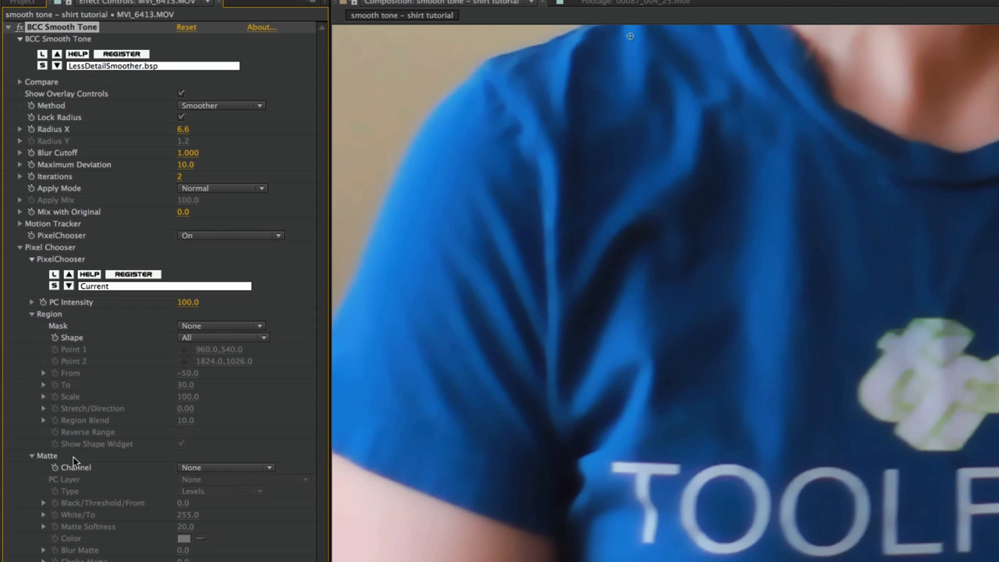
mouse_move(72, 491)
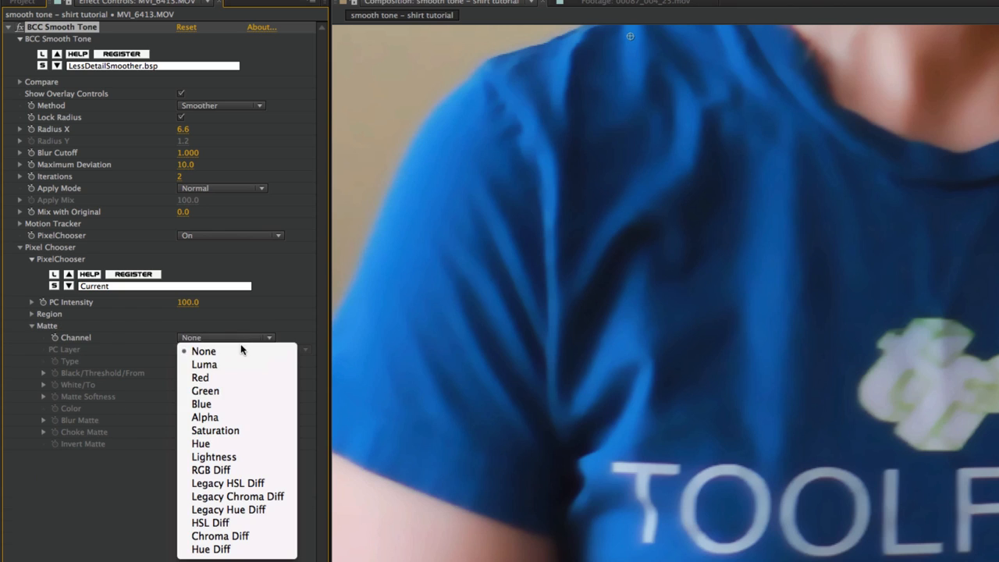
Set the Pixel Chooser Matte Channel to Hue Diff.
click(201, 403)
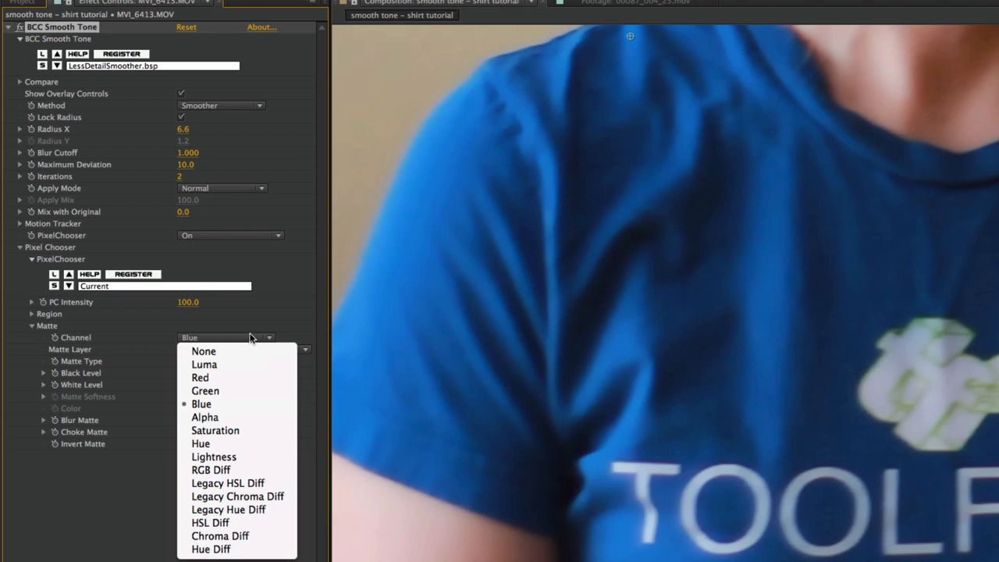
mouse_move(211, 549)
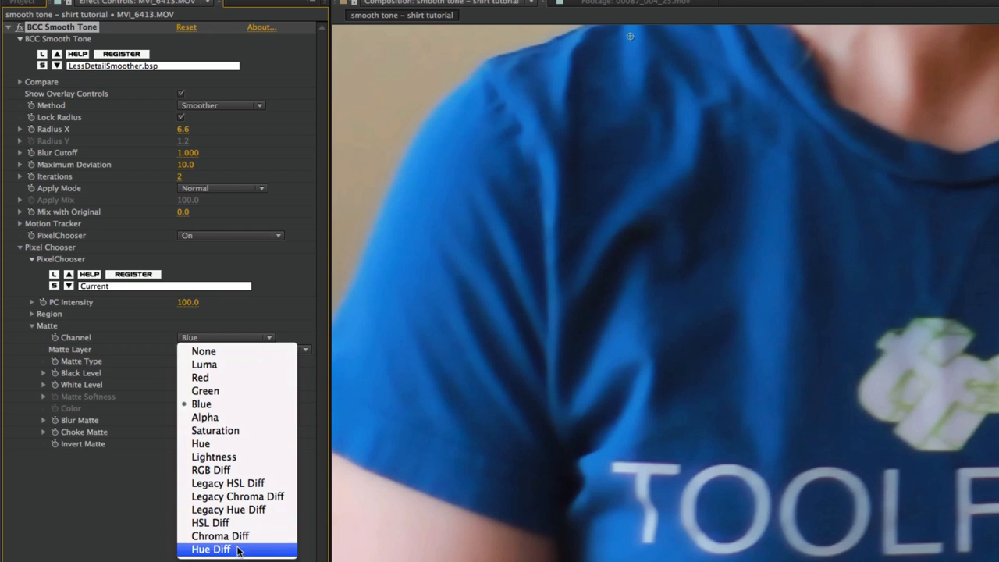
click(211, 550)
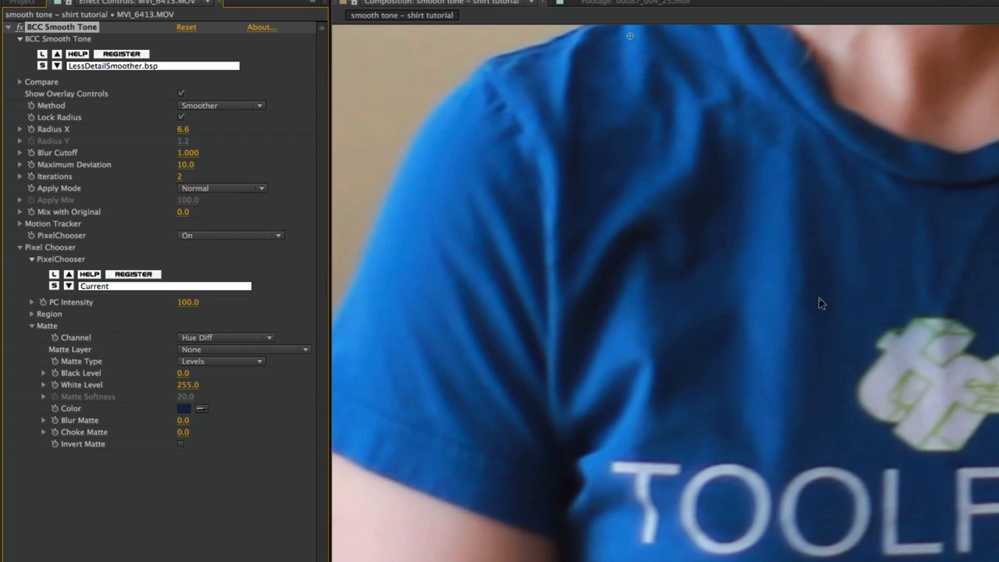
mouse_move(382, 334)
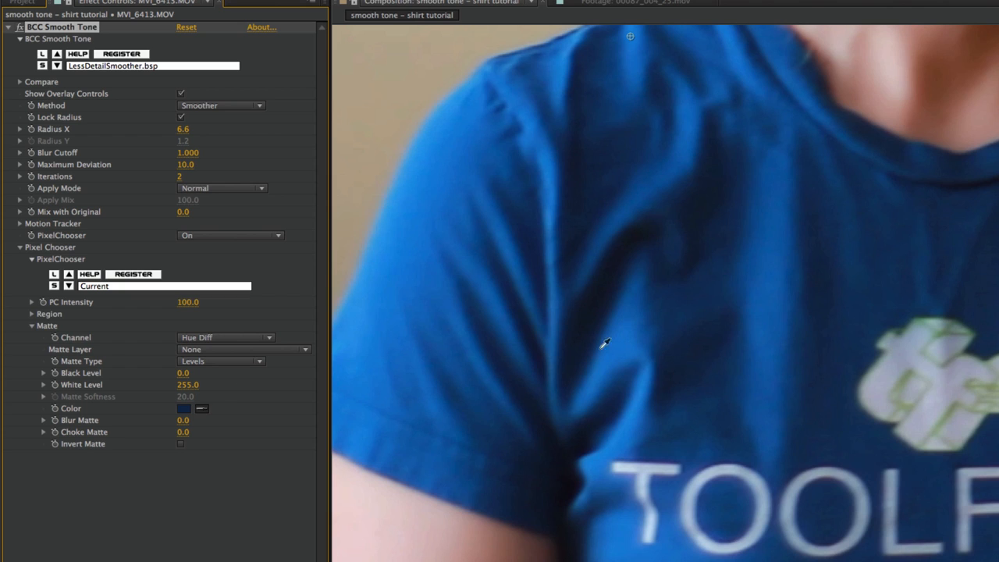
mouse_move(812, 155)
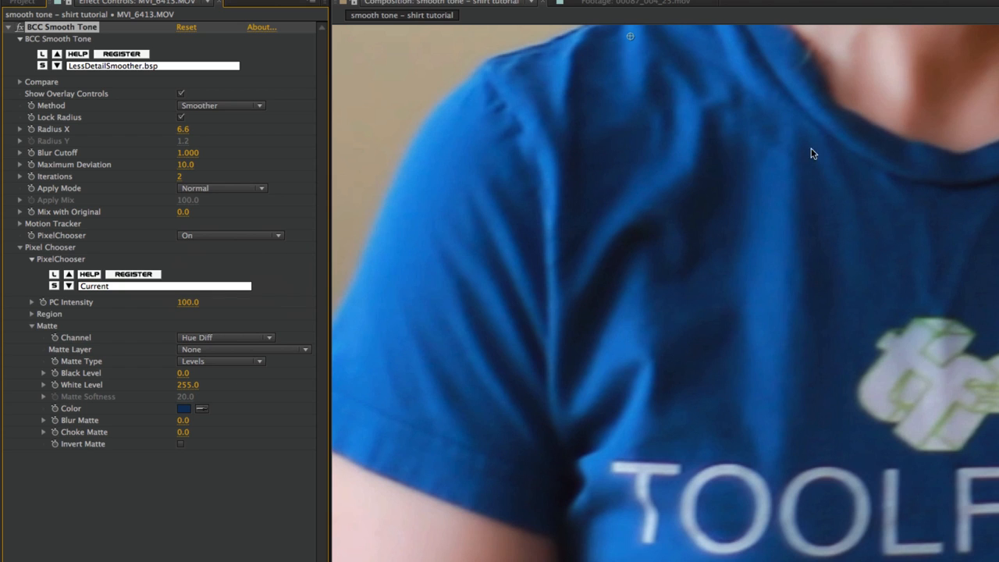
mouse_move(543, 307)
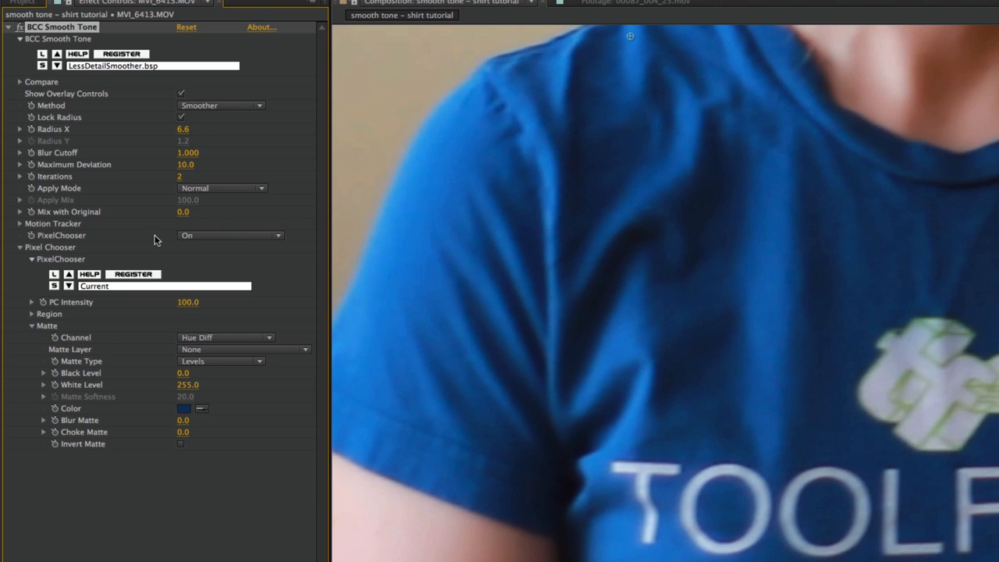
click(231, 235)
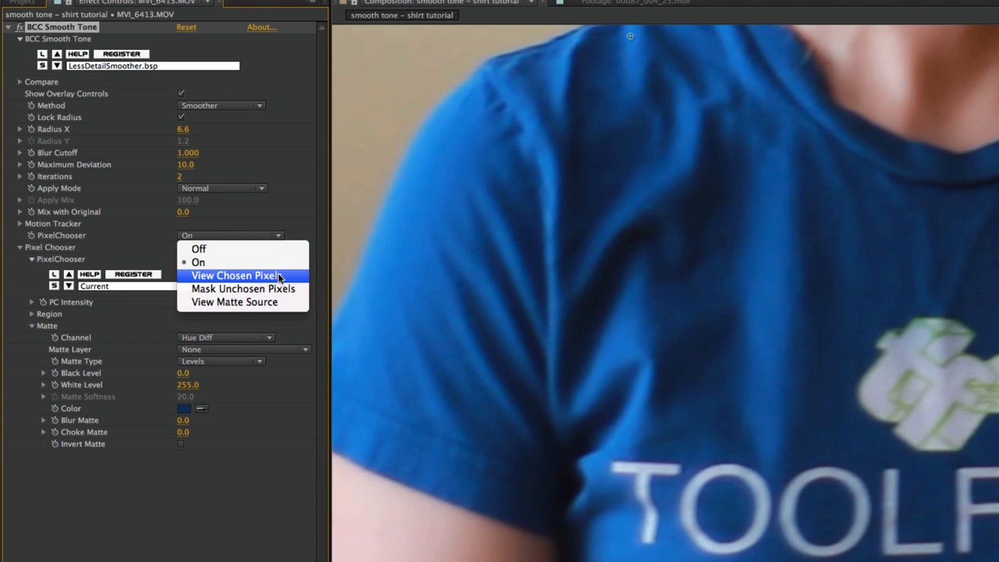
click(234, 275)
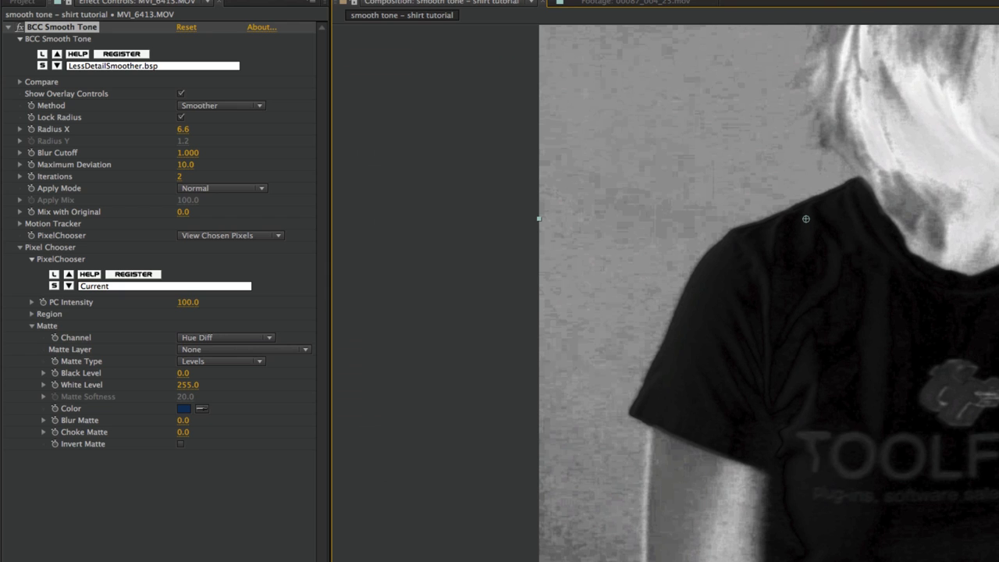
mouse_move(874, 161)
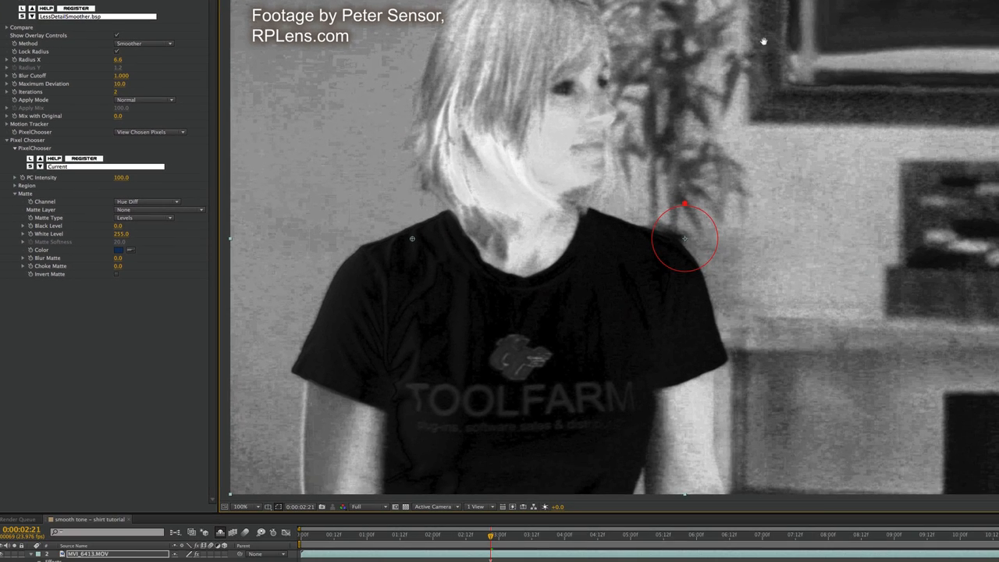
mouse_move(492, 247)
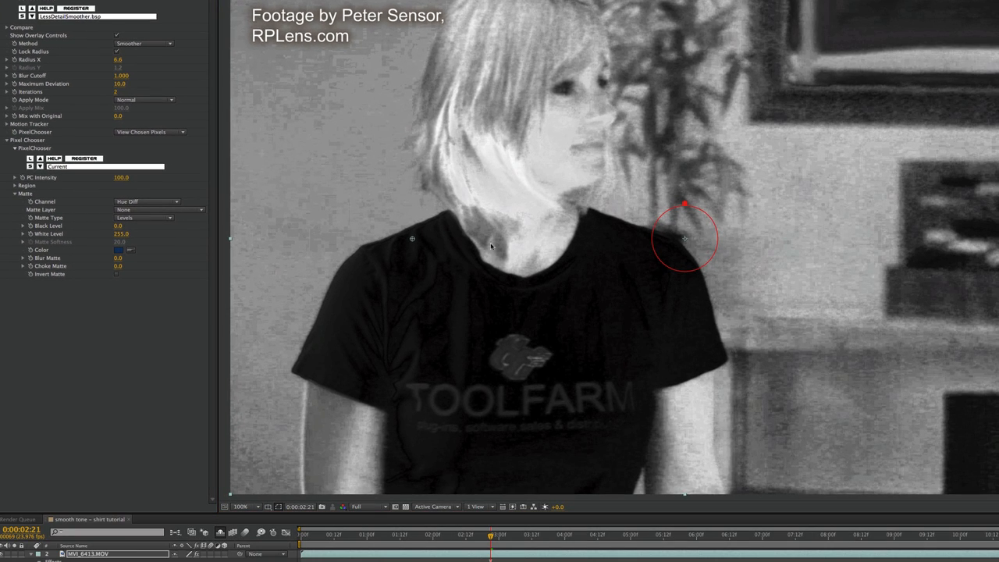
mouse_move(610, 290)
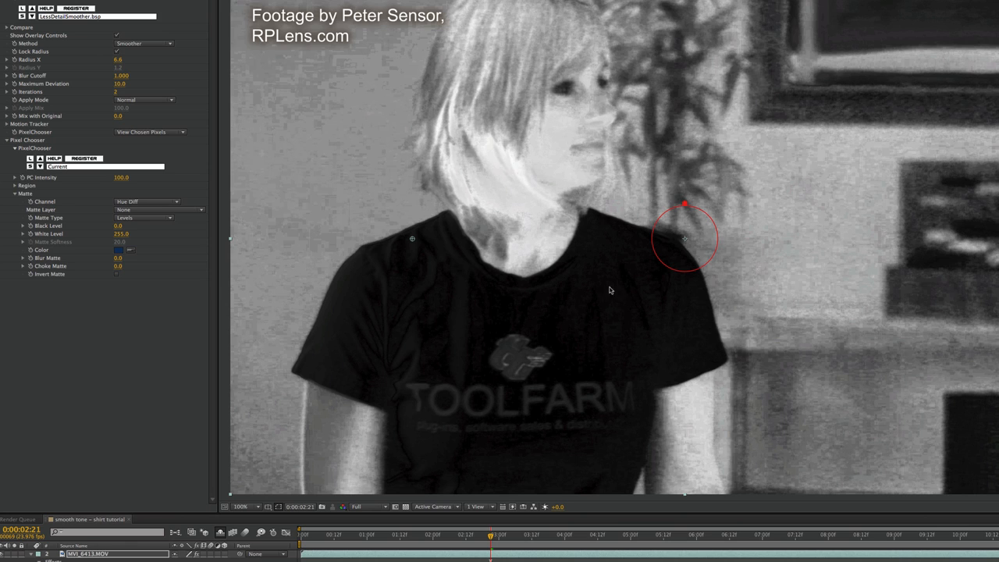
mouse_move(805, 200)
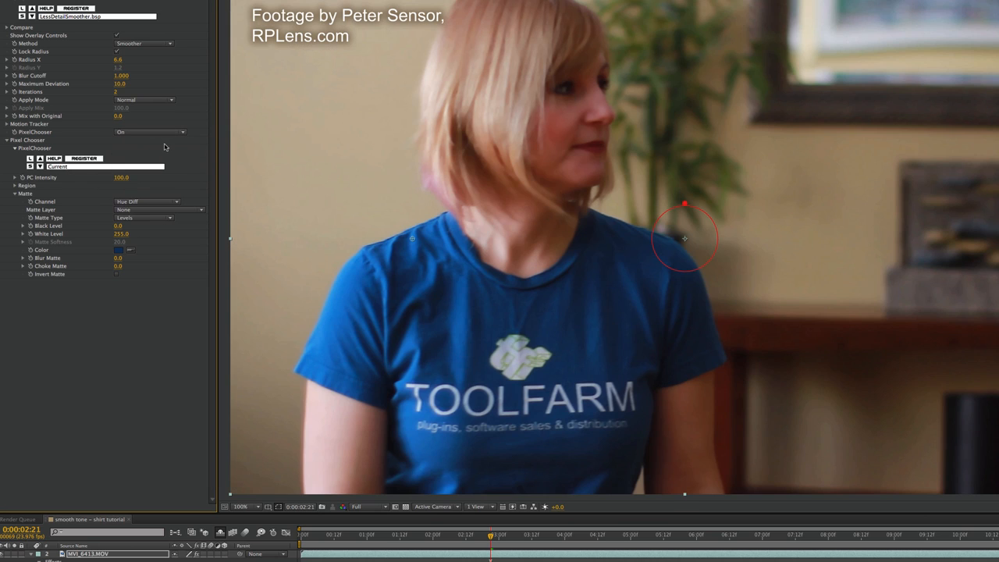
mouse_move(113, 154)
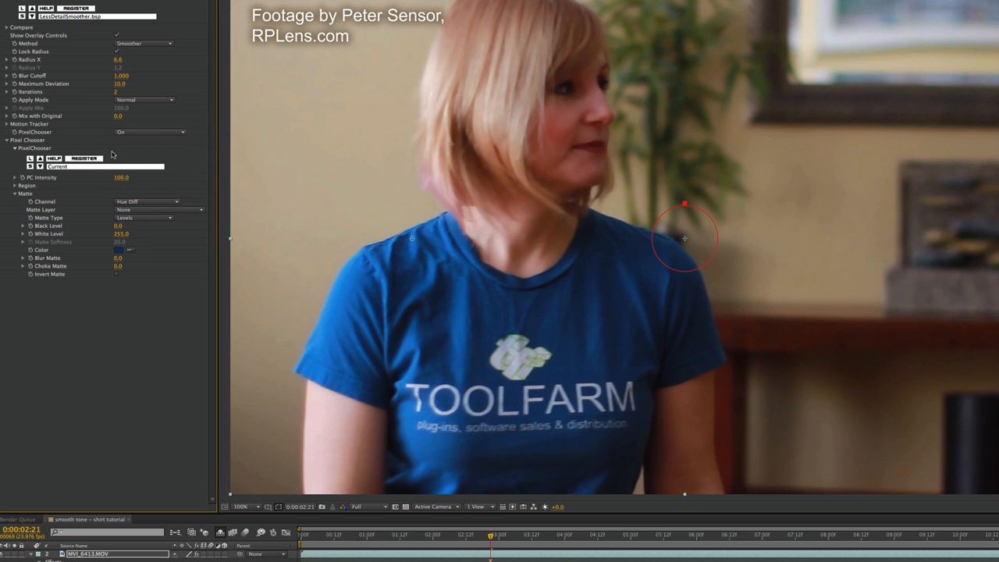
click(148, 131)
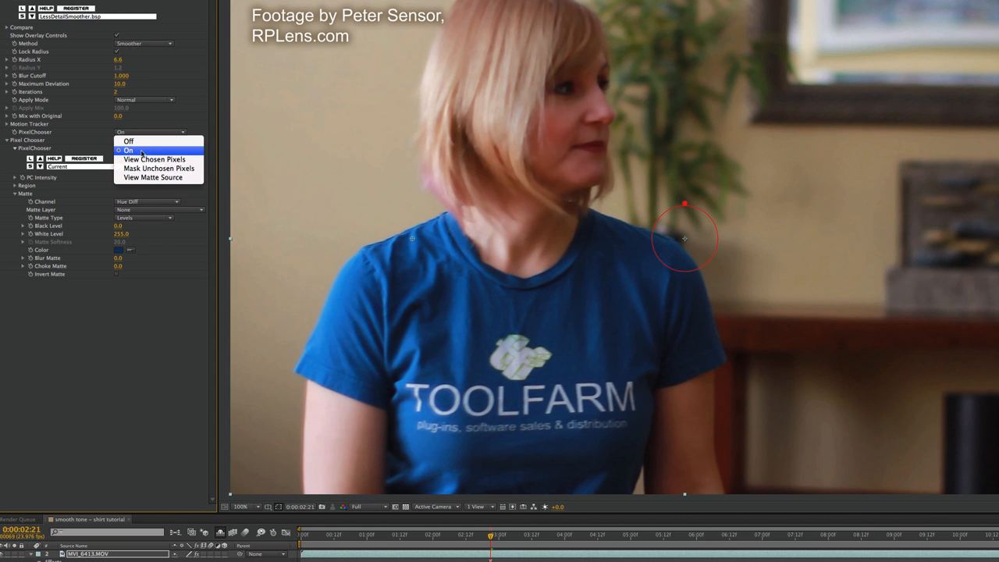
Preview the chosen-pixel matte with Black Level 20, White Level 58 and Invert Matte on.
click(153, 159)
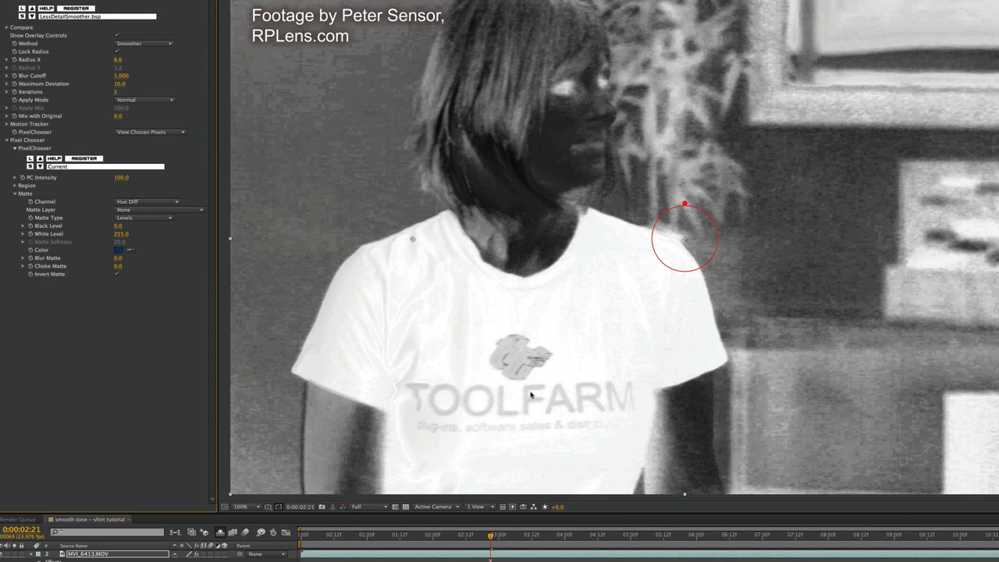
mouse_move(368, 122)
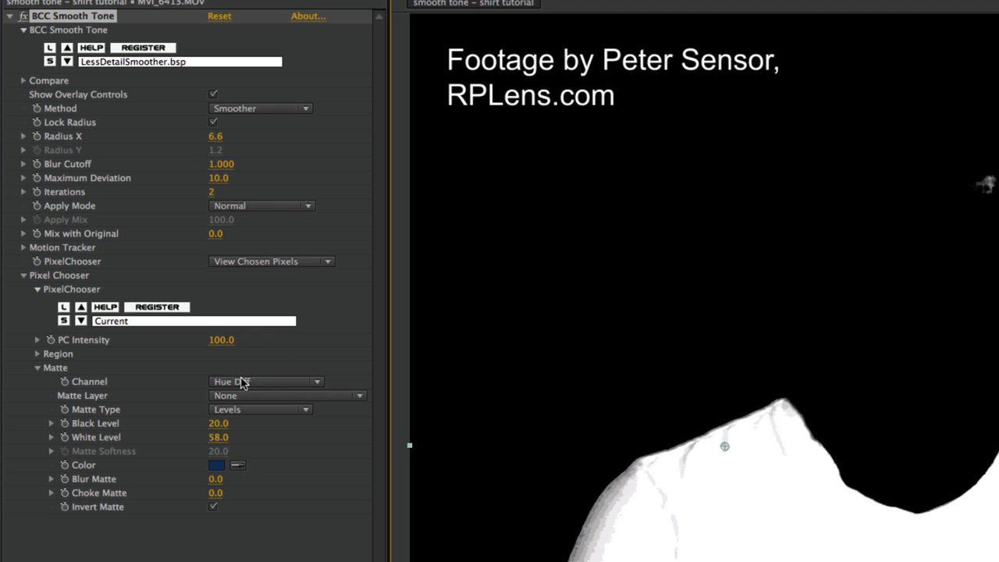
click(271, 262)
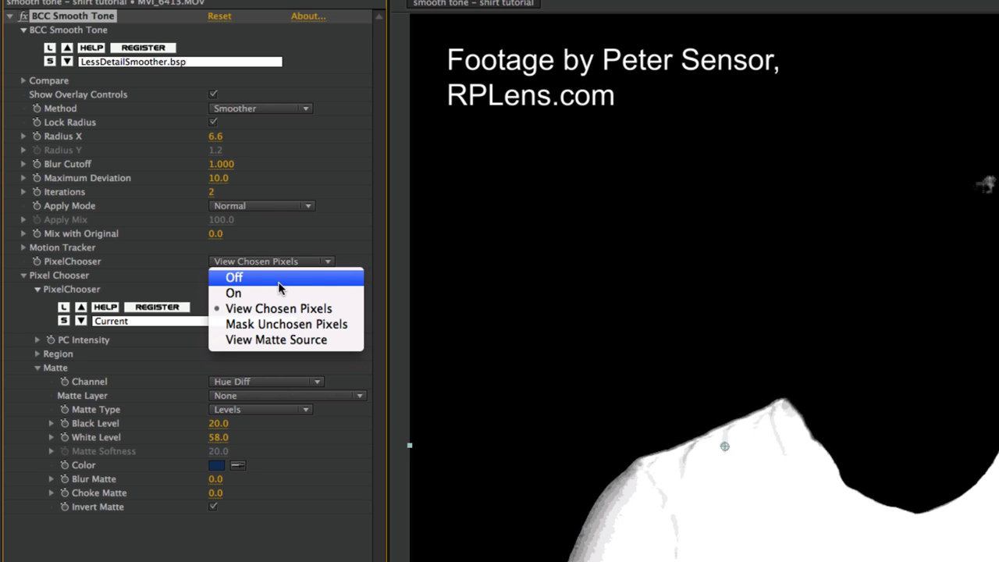
Set Pixel Chooser back to On to show the smoothed shirt in full colour.
click(234, 294)
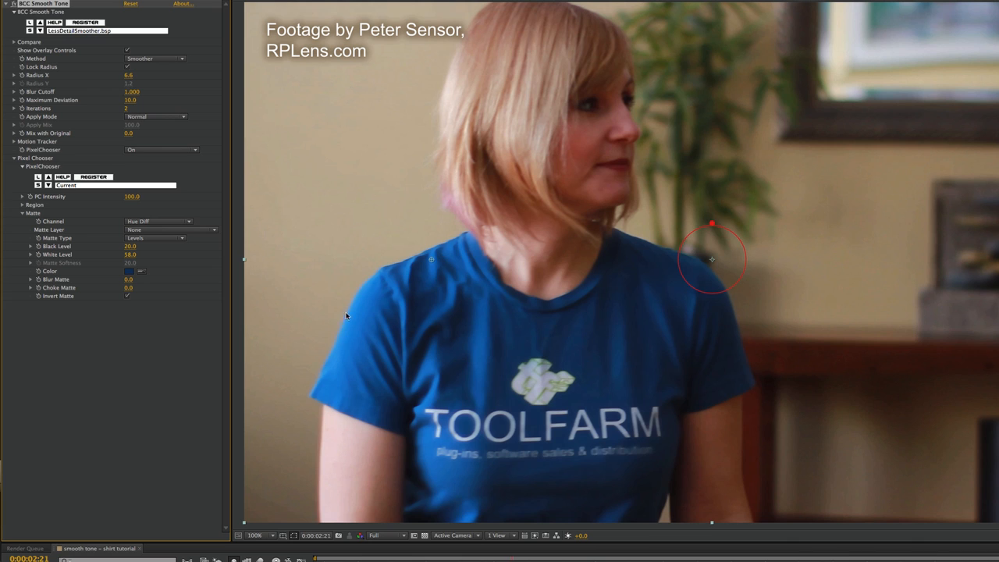
mouse_move(635, 457)
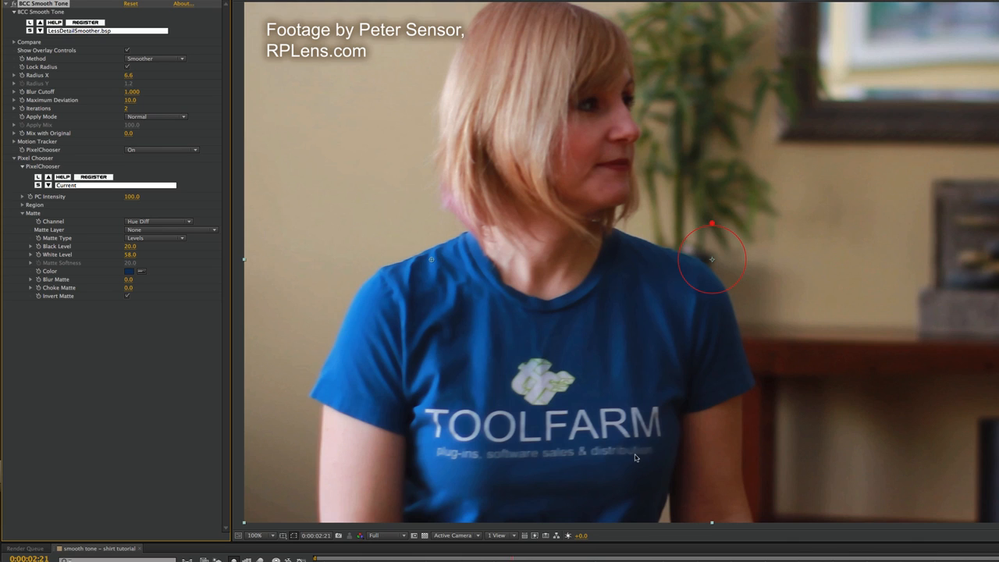
mouse_move(129, 50)
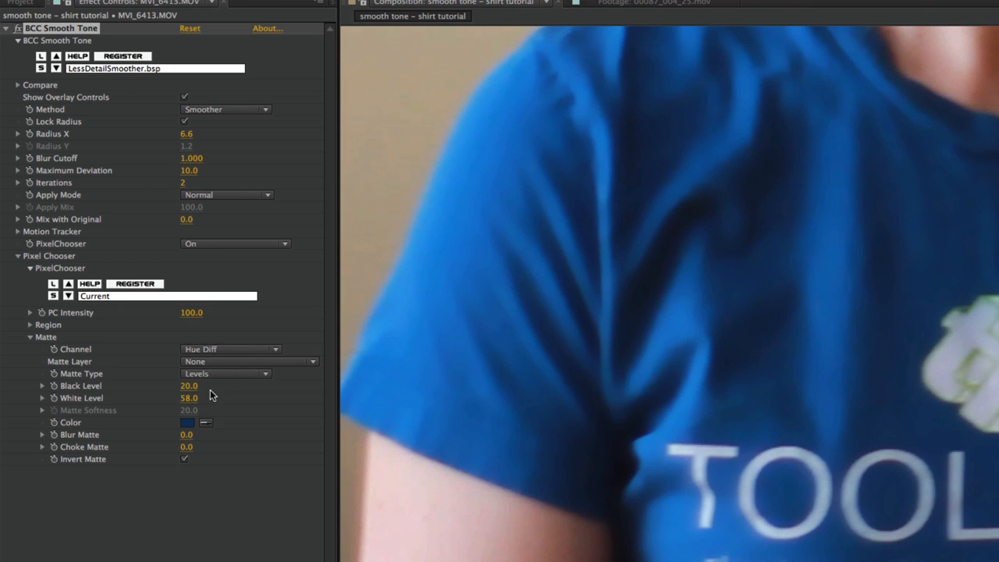
Choose the Hue Diff matte type and view the chosen pixels as a black-and-white mask.
click(225, 373)
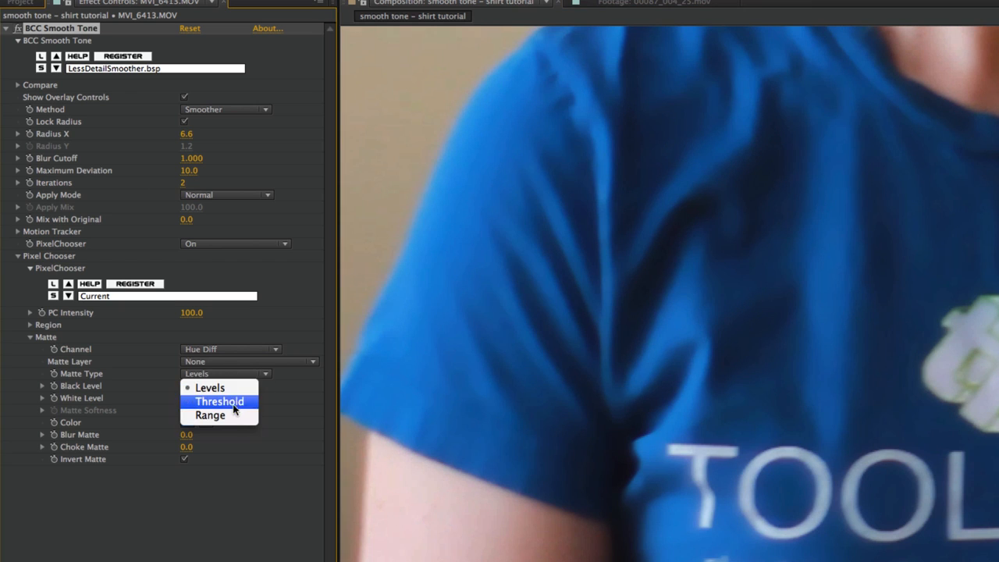
mouse_move(231, 425)
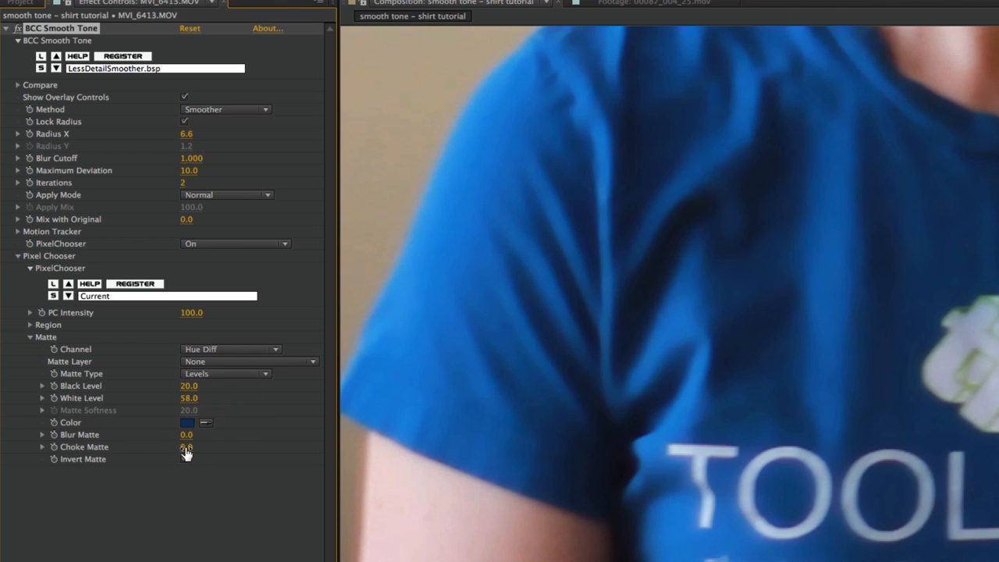
click(234, 244)
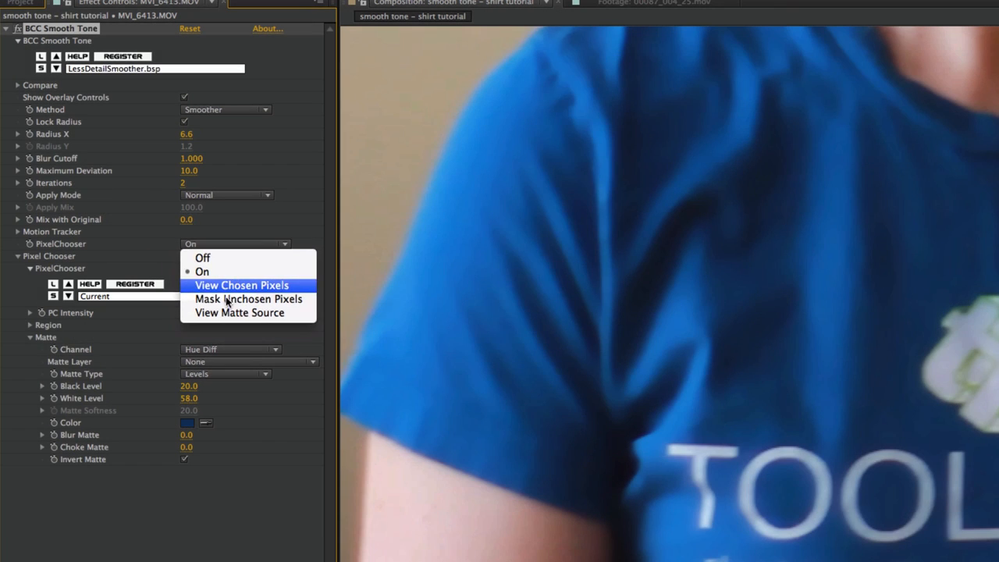
click(241, 284)
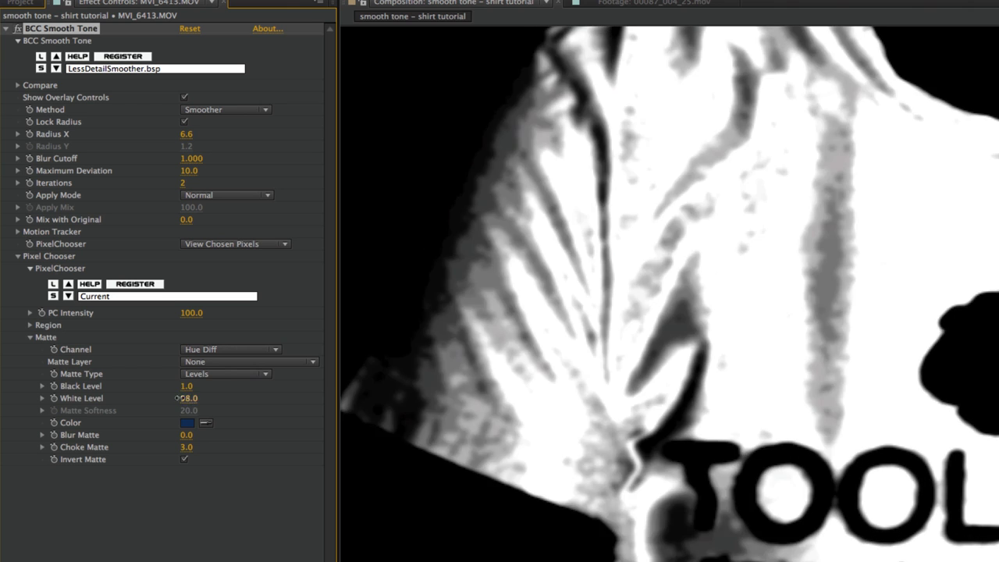
Tune the matte's black and white levels to isolate the blue shirt.
drag(187, 398, 180, 398)
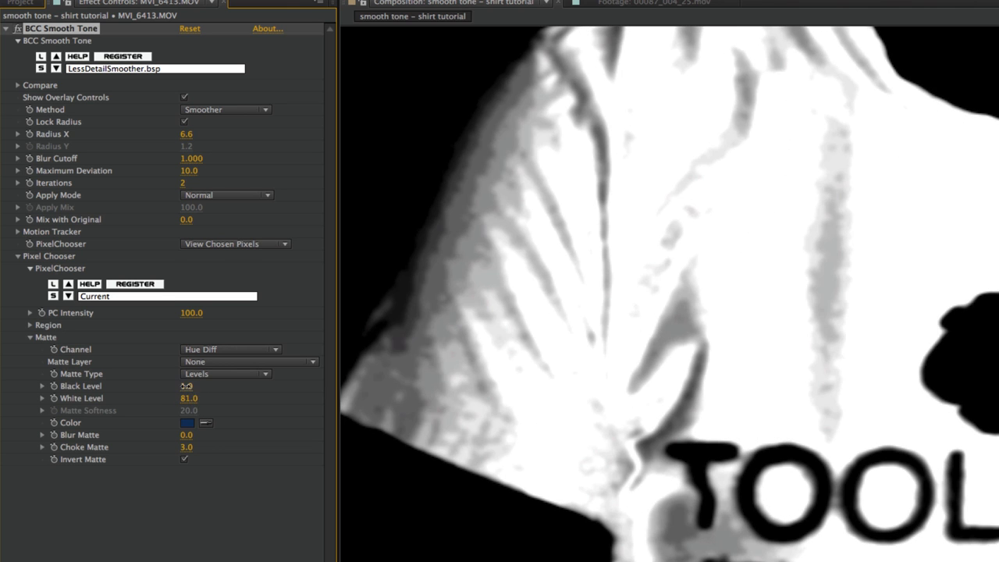
drag(188, 385, 187, 398)
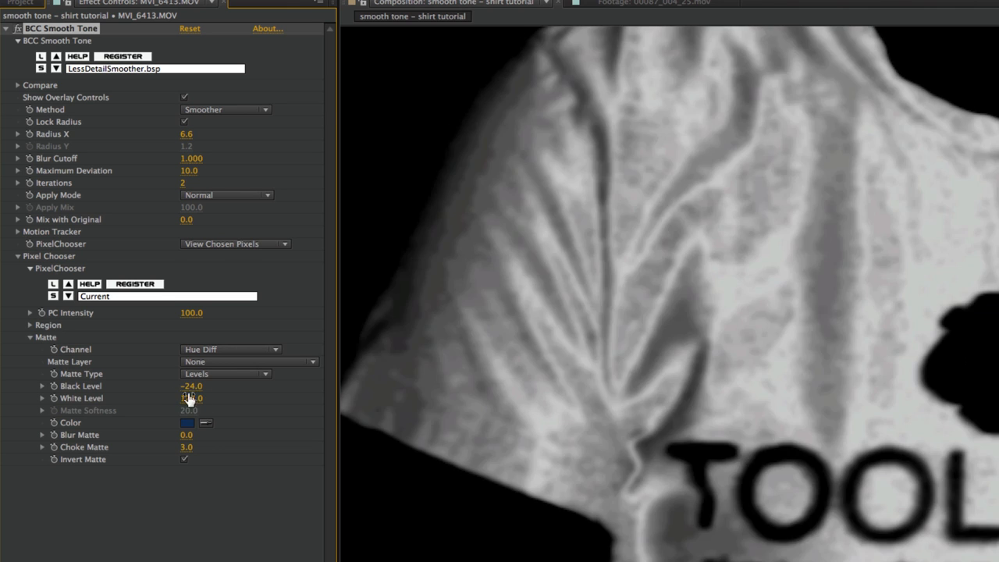
drag(190, 398, 200, 393)
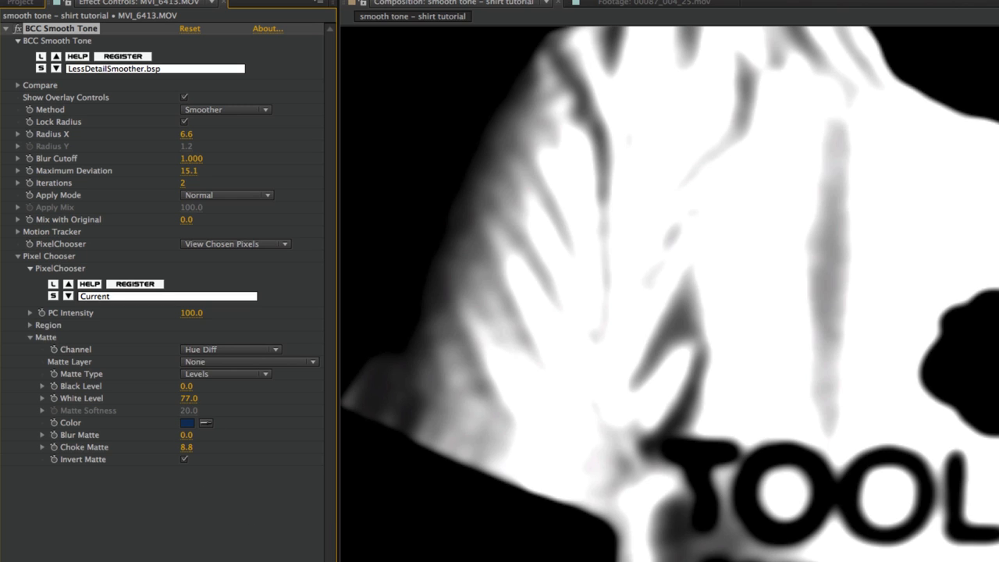
drag(188, 398, 179, 403)
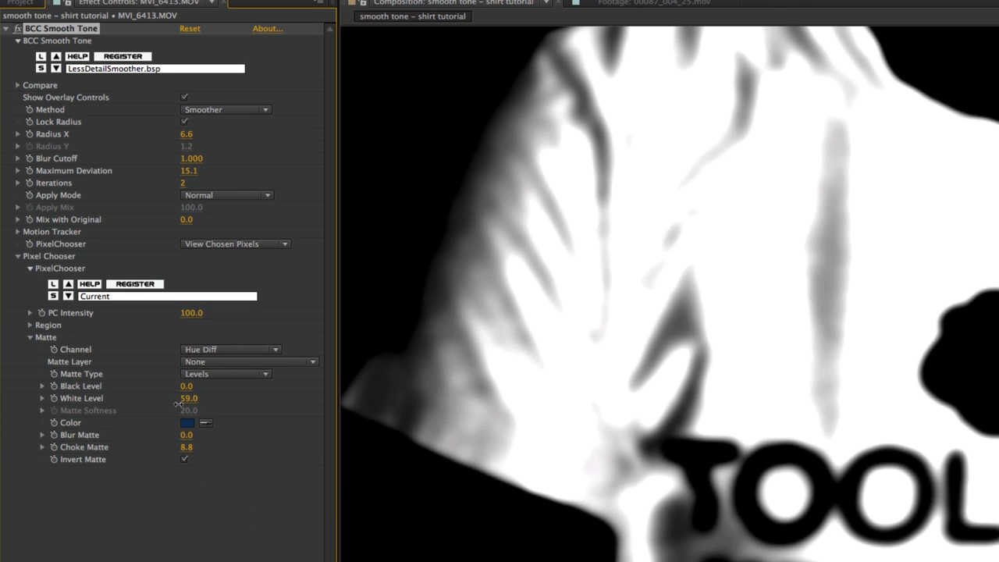
drag(187, 398, 191, 398)
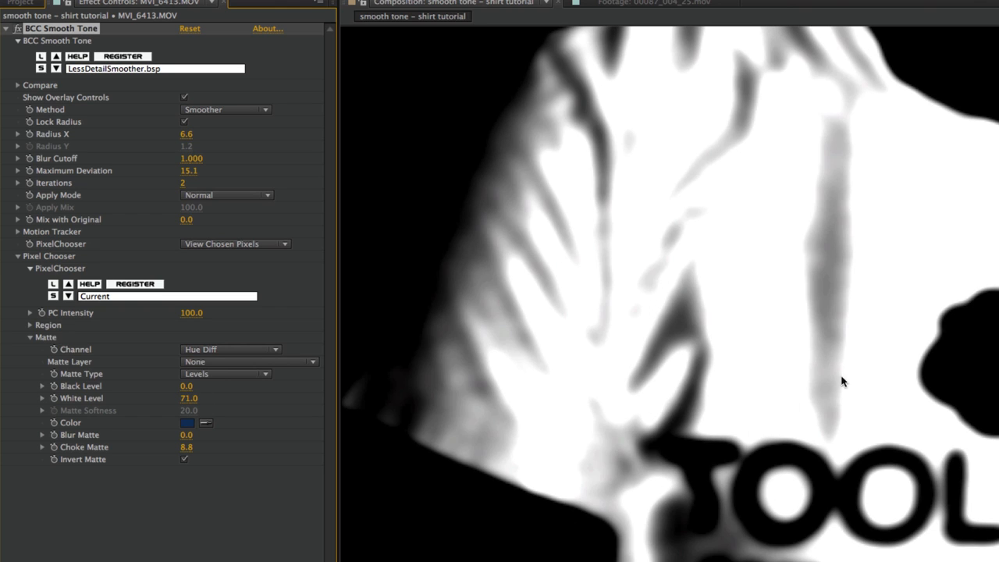
mouse_move(912, 370)
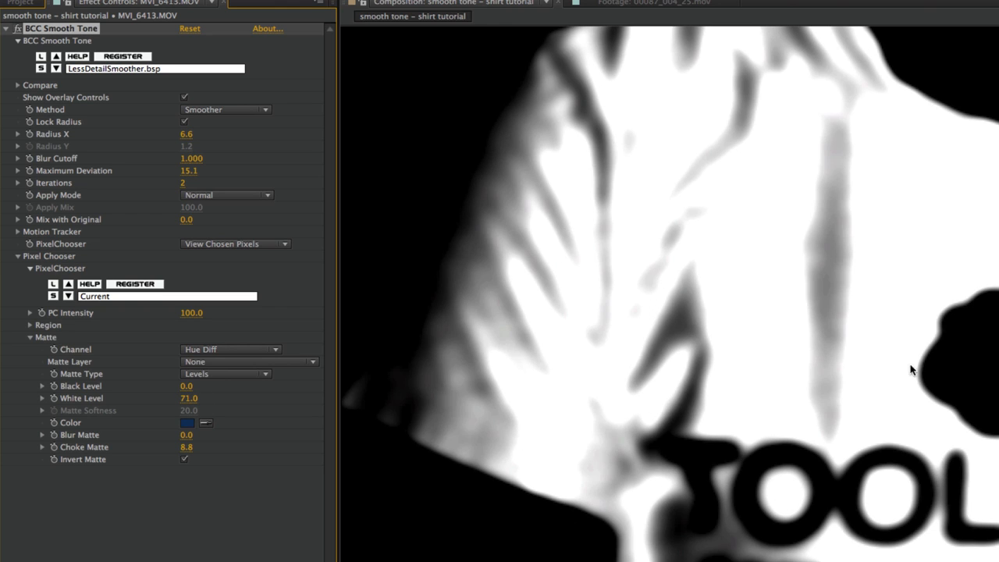
mouse_move(185, 168)
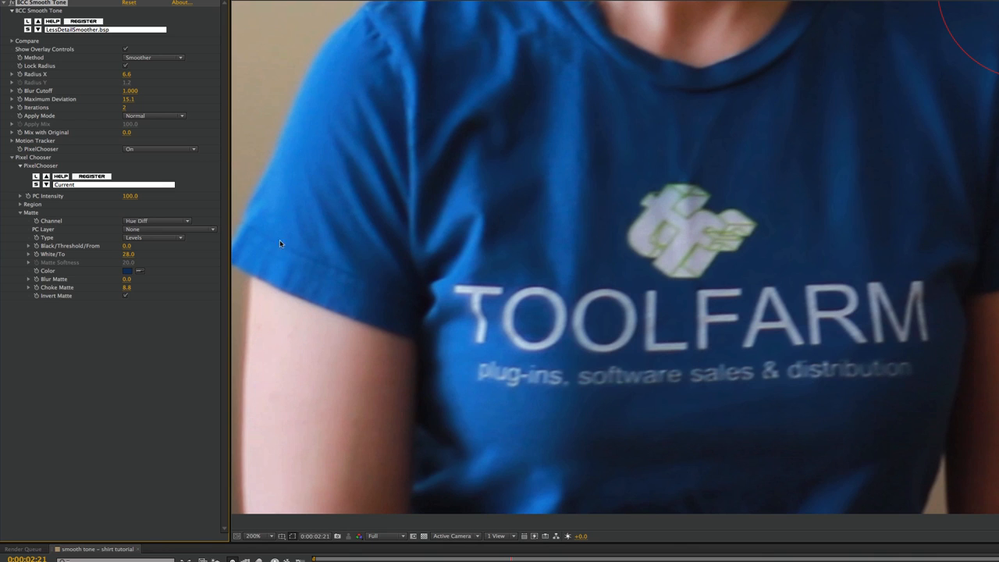
mouse_move(718, 357)
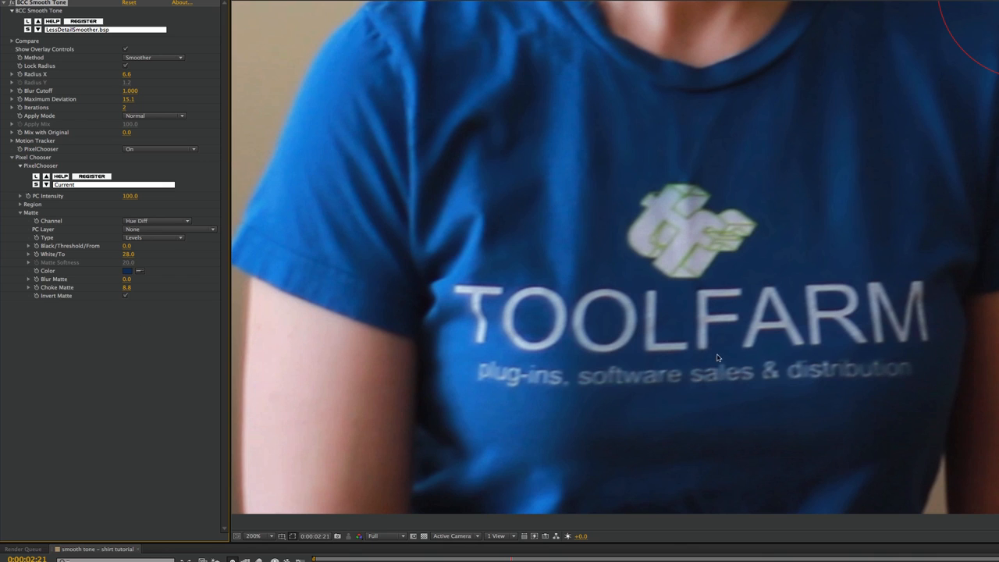
mouse_move(610, 313)
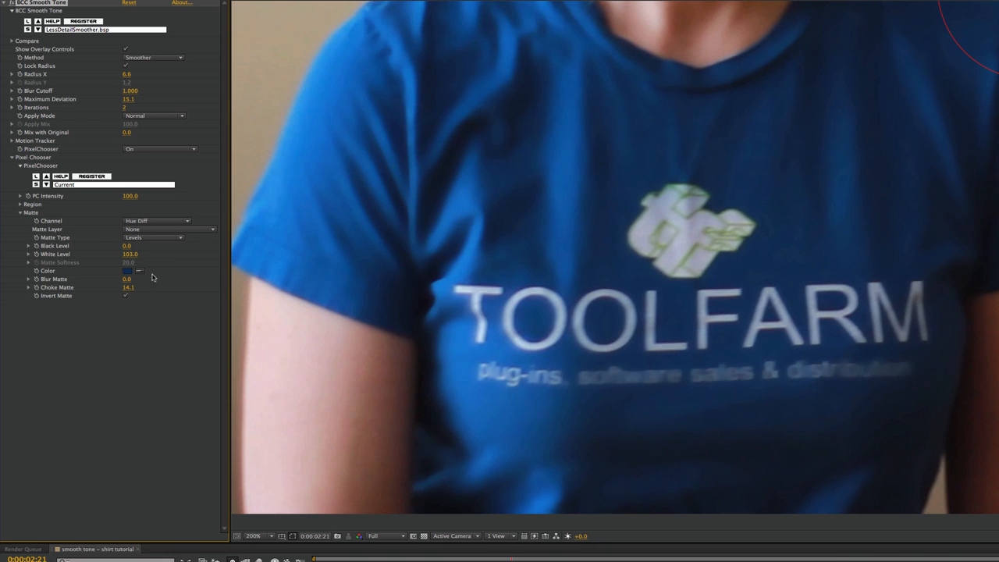
Fine-tune the matte White Level and Choke Matte for a cleaner shirt silhouette.
click(127, 272)
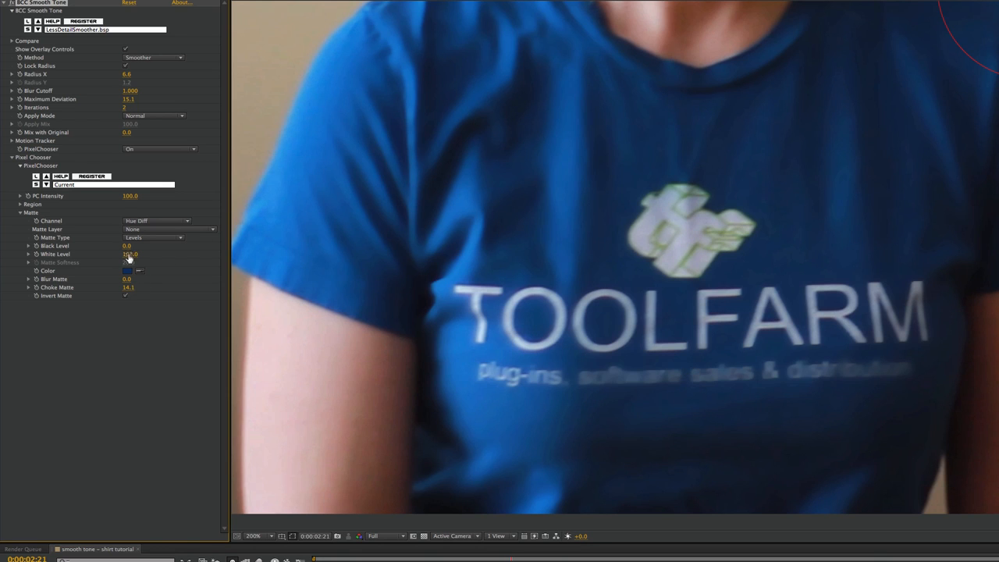
drag(131, 253, 134, 257)
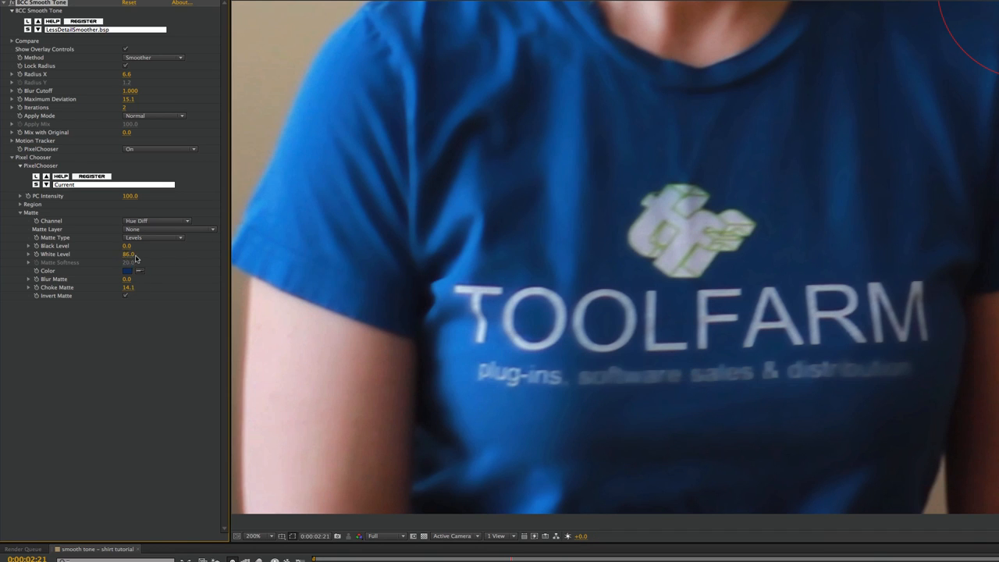
drag(133, 253, 125, 253)
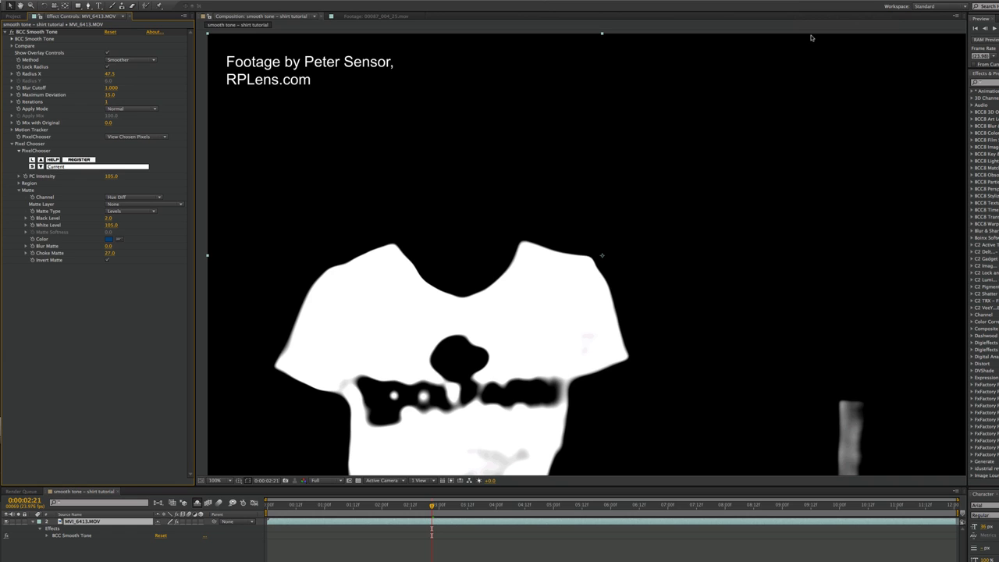
mouse_move(836, 425)
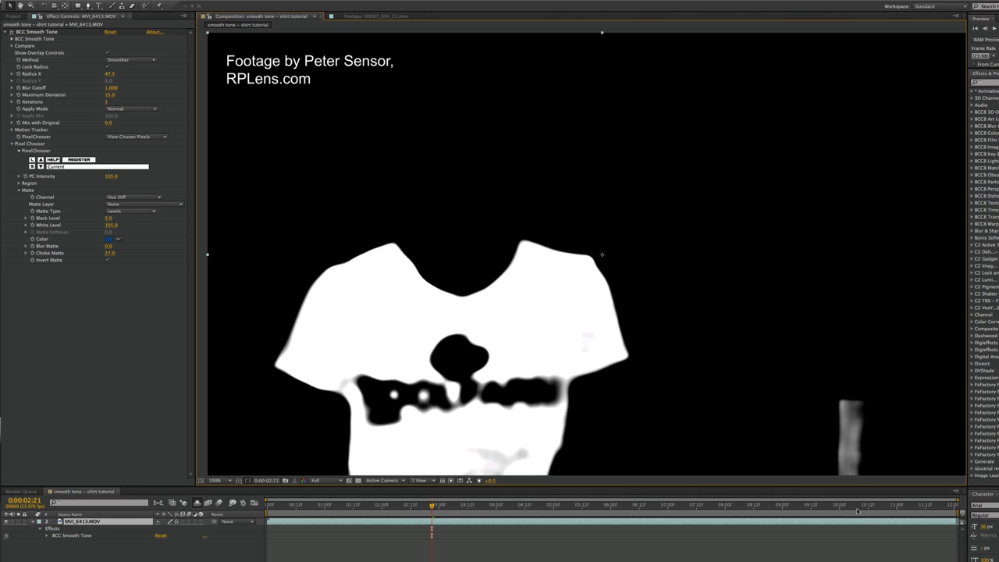
mouse_move(153, 145)
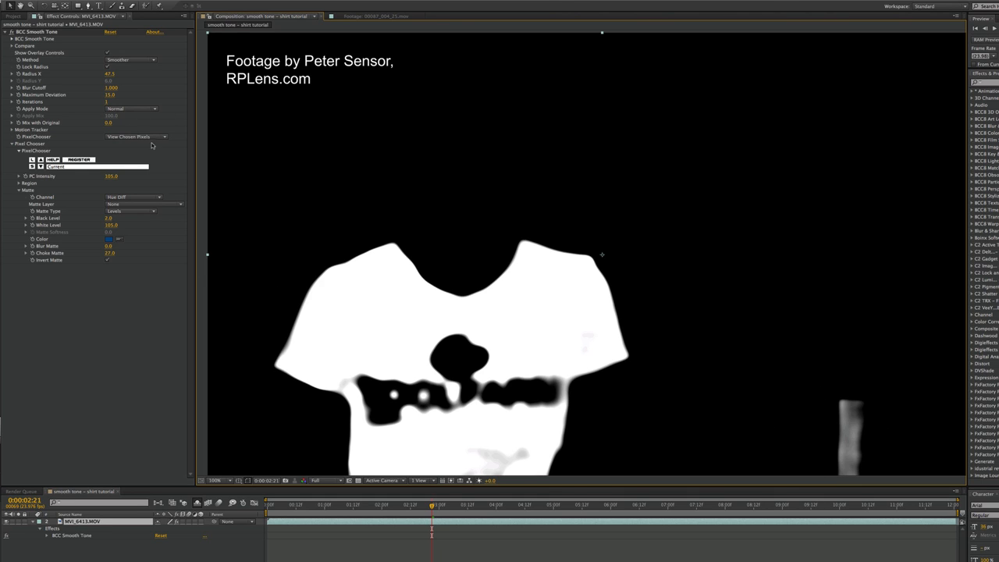
Keep View Chosen Pixels selected to inspect the shirt matte as white on black.
click(134, 138)
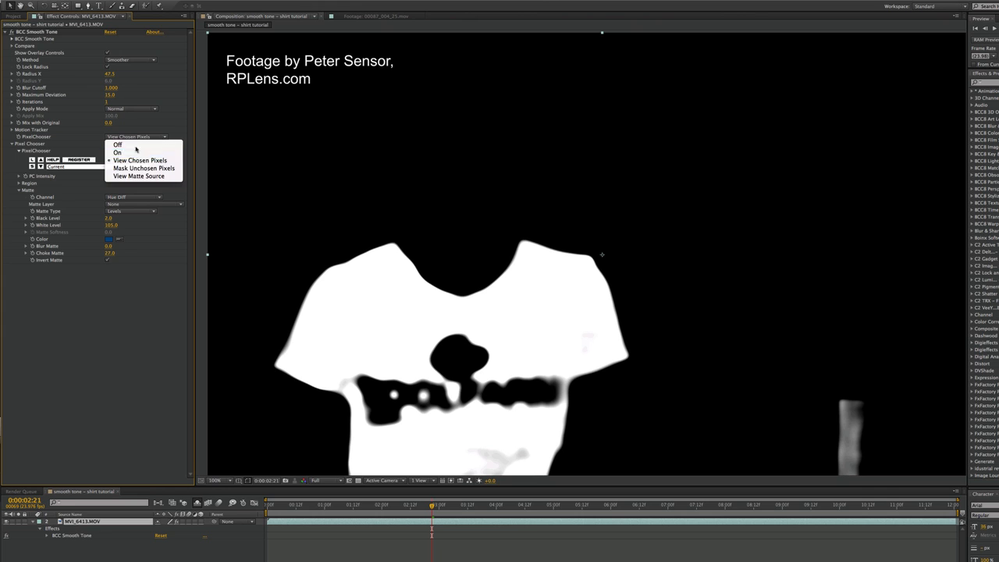
click(117, 153)
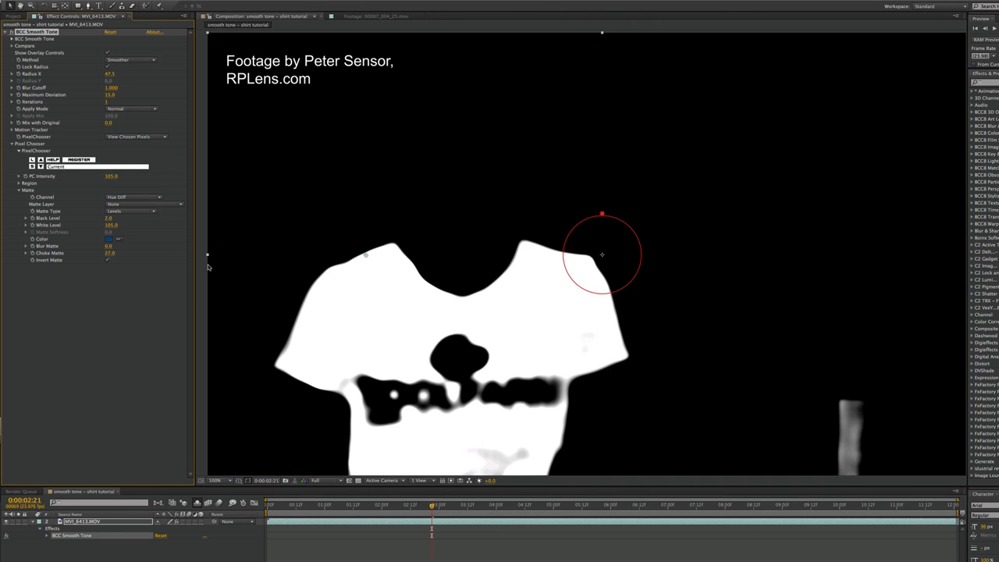
mouse_move(63, 178)
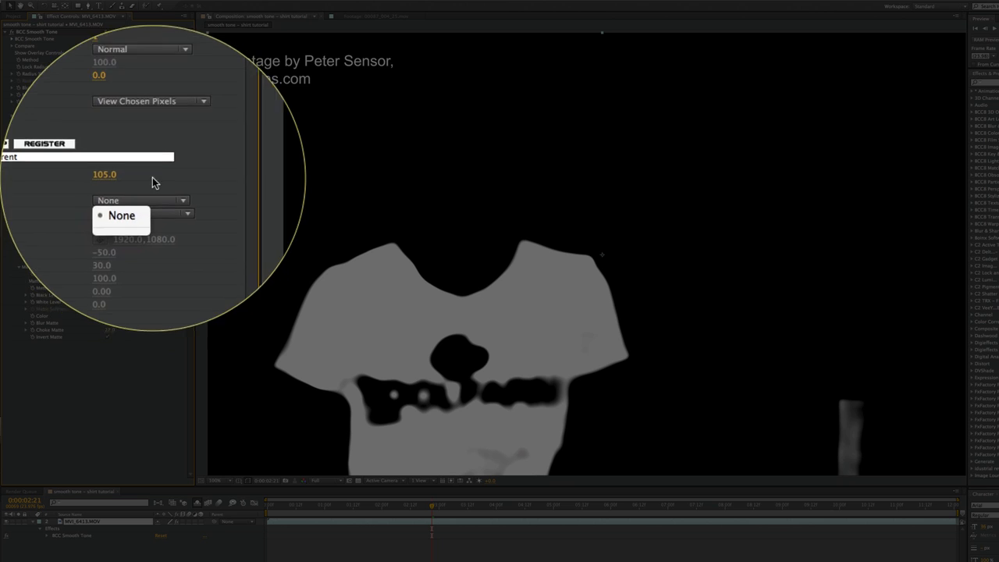
Set the Pixel Chooser region shape to Inside Rectangle and position it around the shirt.
click(165, 196)
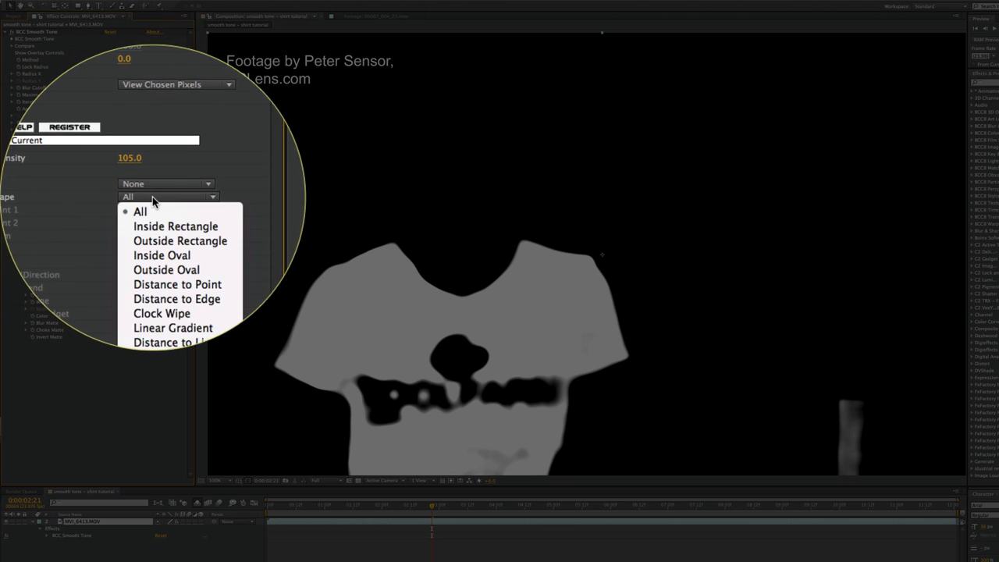
click(174, 225)
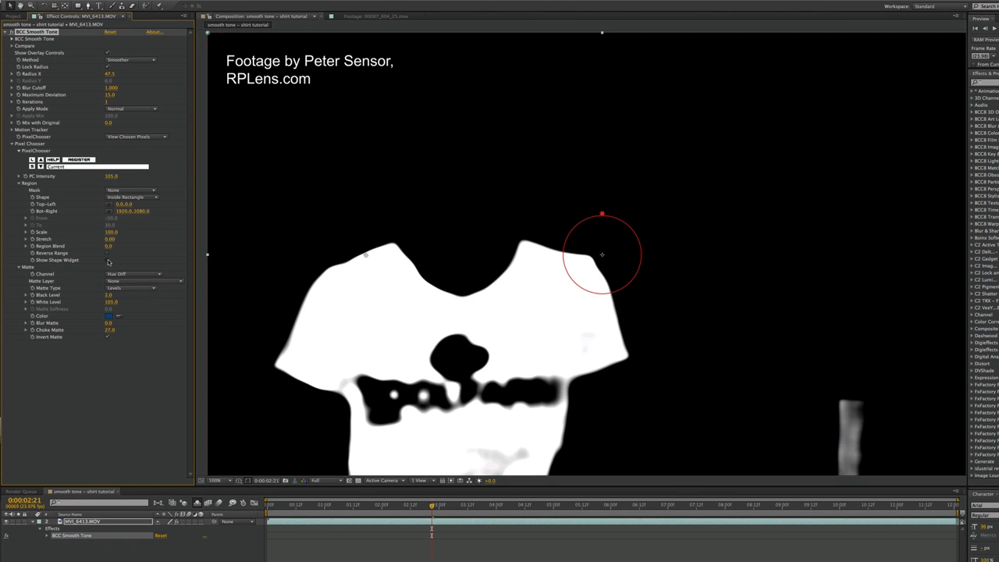
drag(209, 34, 258, 169)
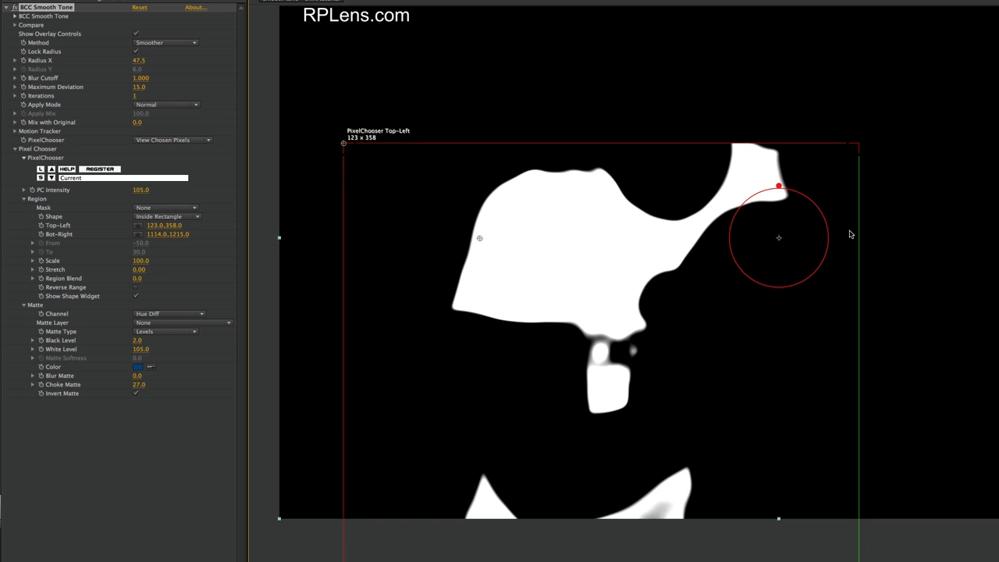
Pull the rectangle region's top-left corner over the shirt and set Region Blend back to 0.
drag(858, 143, 857, 128)
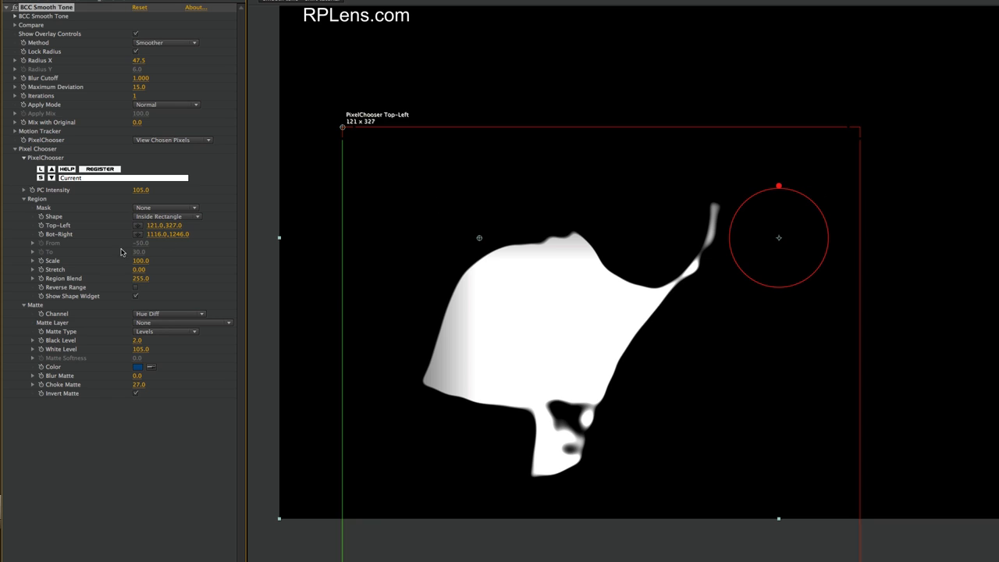
drag(342, 128, 350, 221)
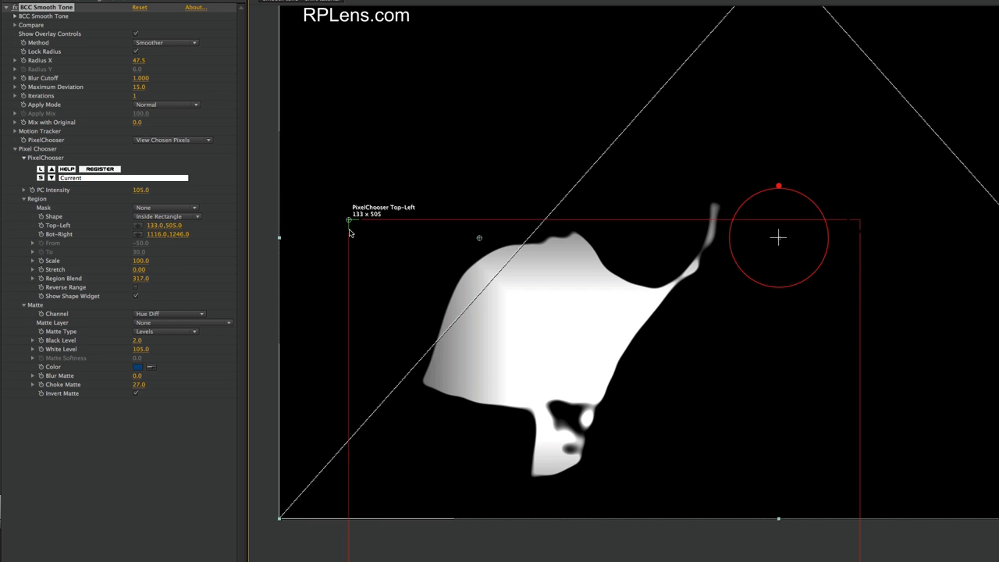
drag(349, 222, 350, 297)
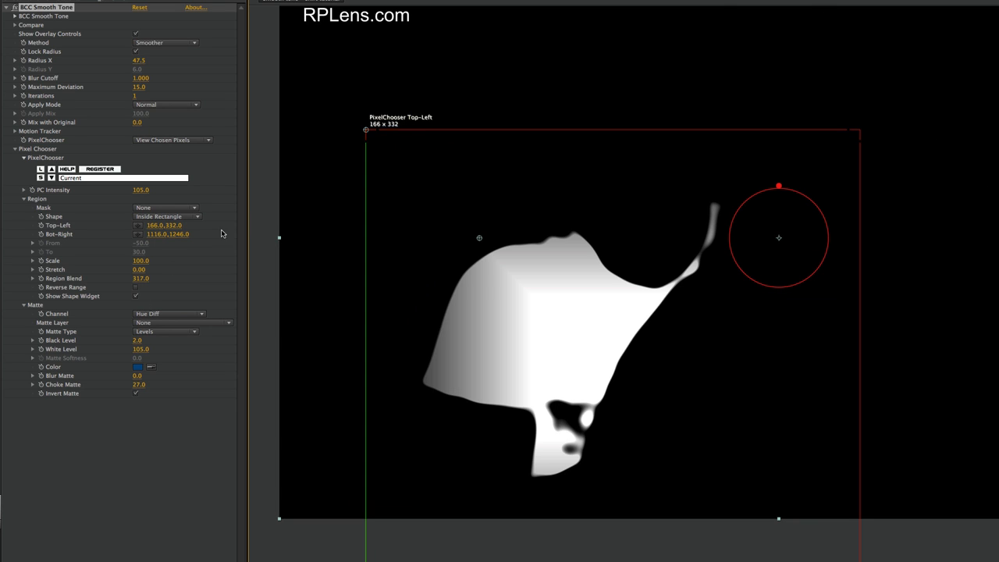
click(141, 277)
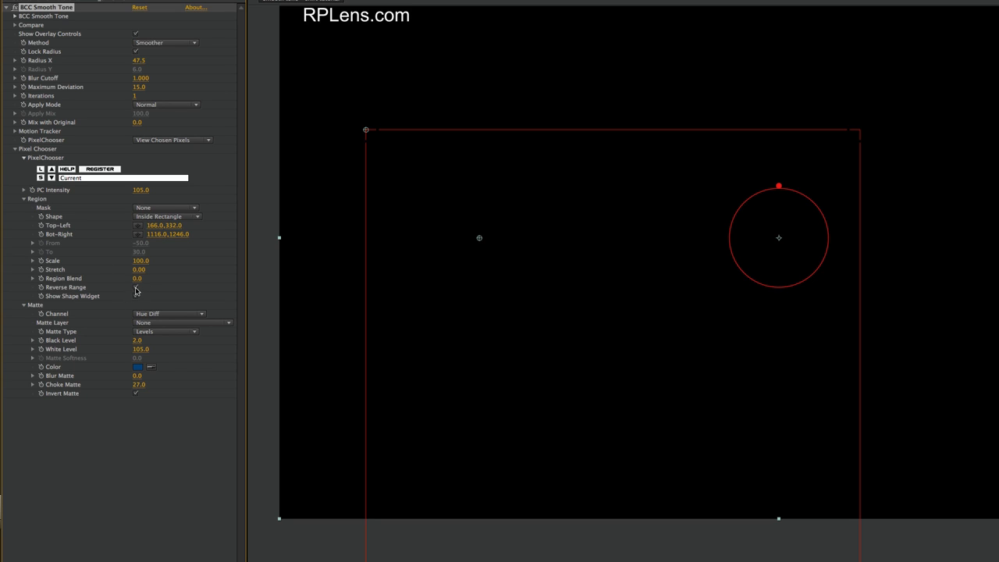
click(136, 297)
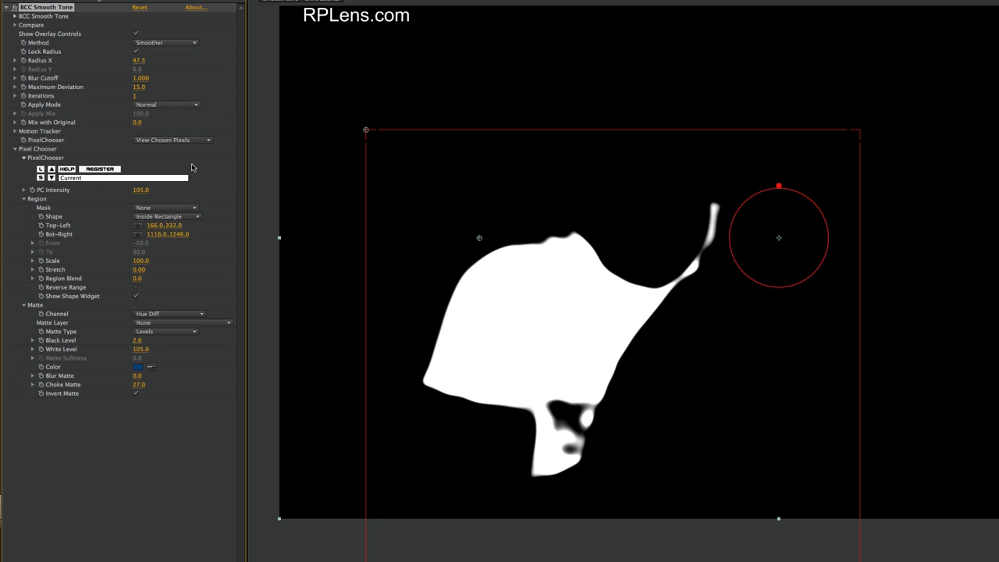
Set PixelChooser to On so the effect applies through the matte instead of previewing it.
click(172, 141)
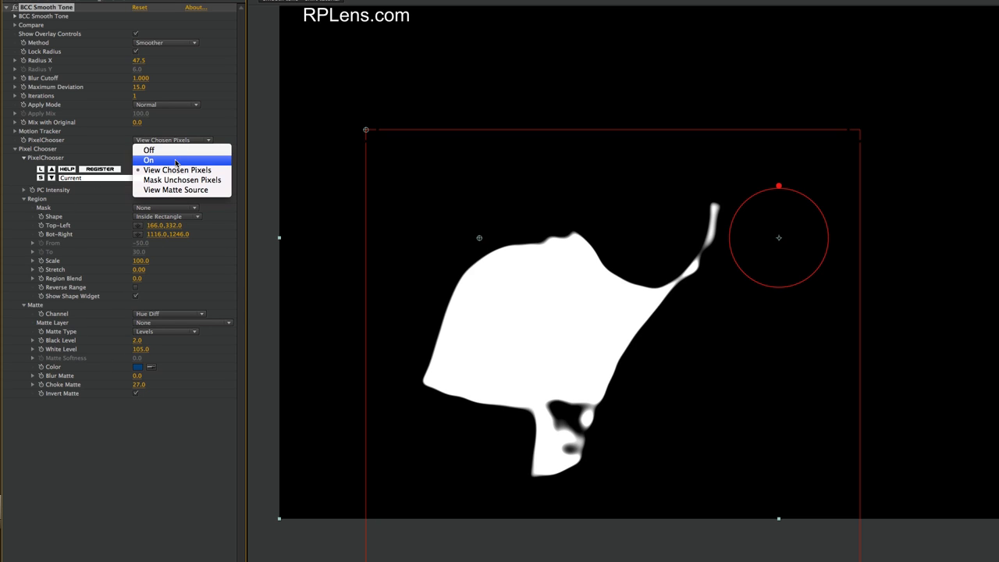
click(149, 159)
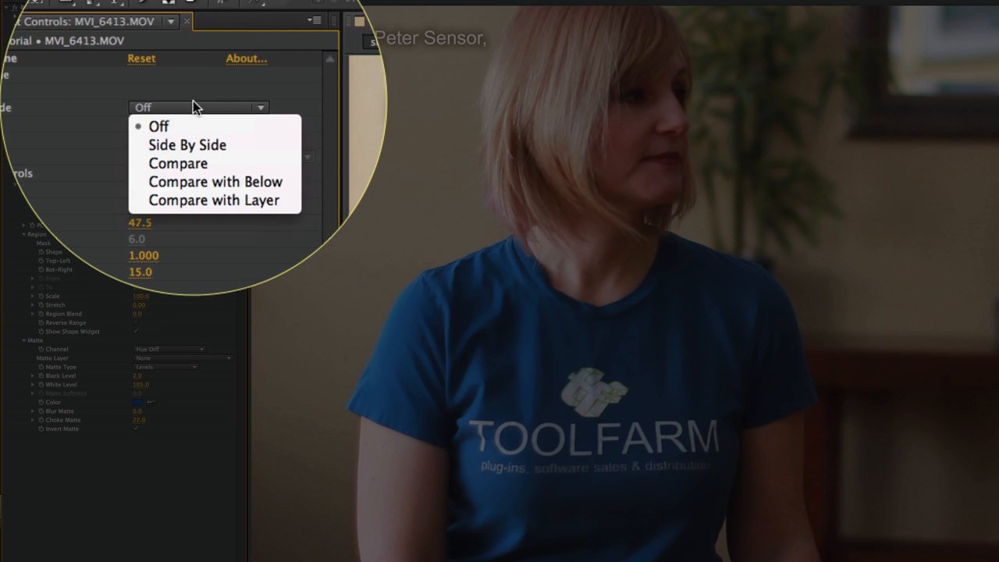
Set Compare Mode to Side By Side and shift the Right Offset of the split.
click(187, 144)
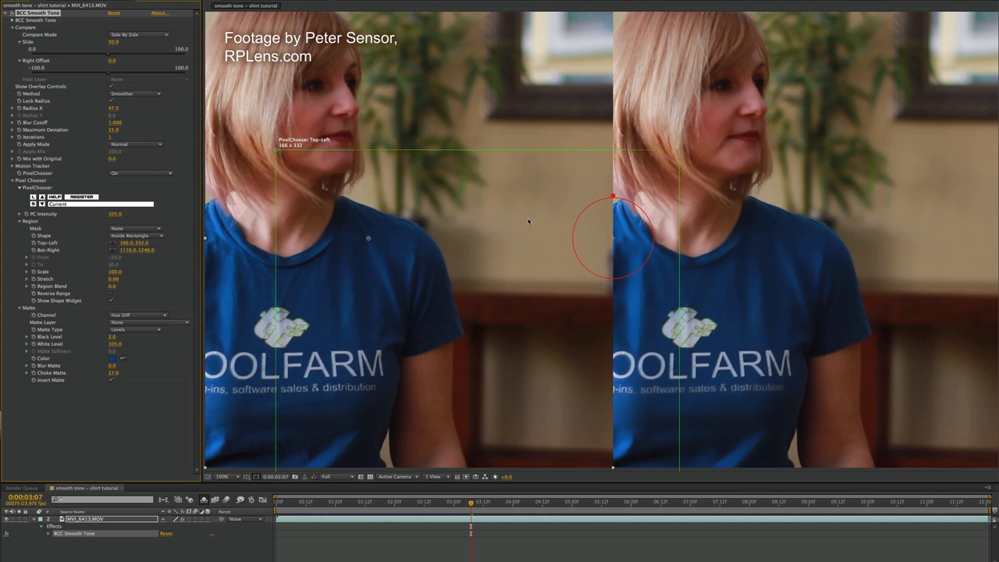
mouse_move(306, 324)
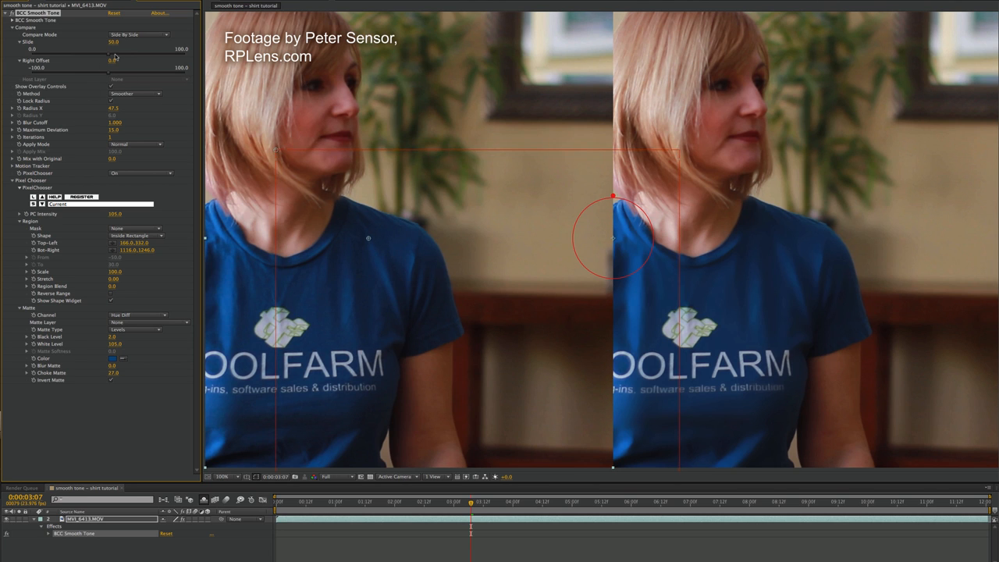
drag(115, 56, 109, 56)
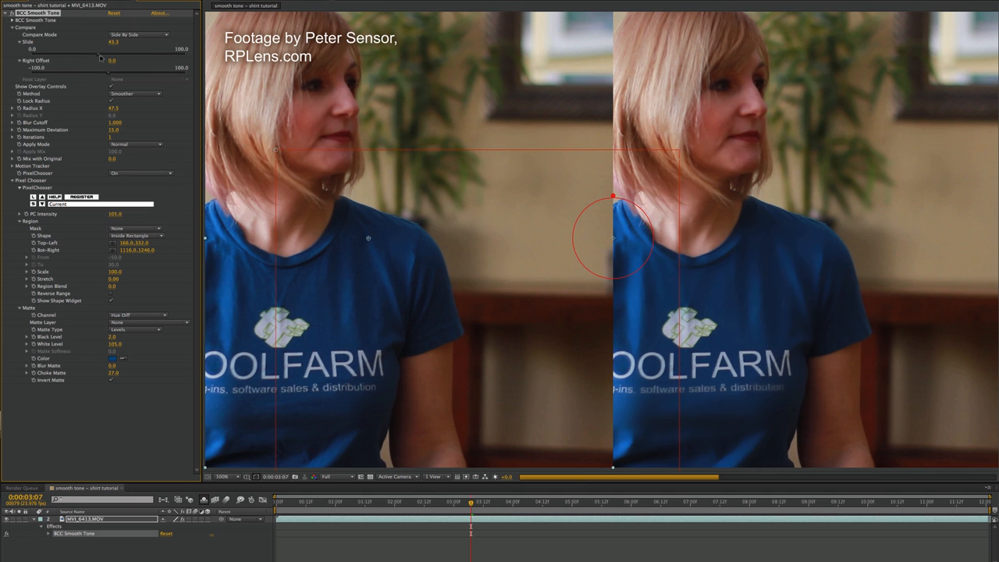